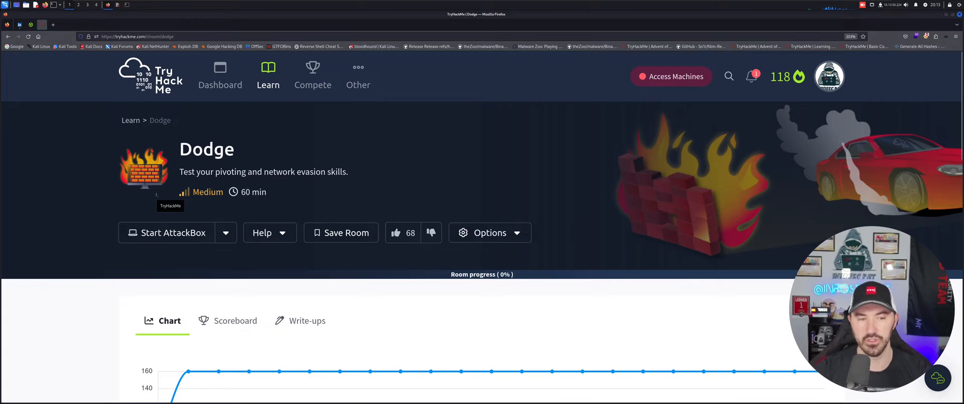
- Copy the Dodge target IP 10.10.89.52 from the Target Machine Information section
{"action": "scroll", "scroll_direction": "down", "scroll_amount": 3}
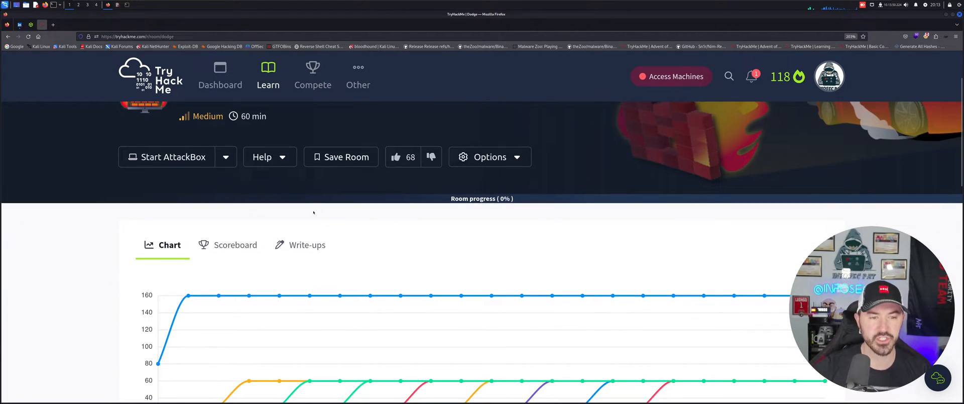
{"action": "scroll", "scroll_direction": "down", "scroll_amount": 3}
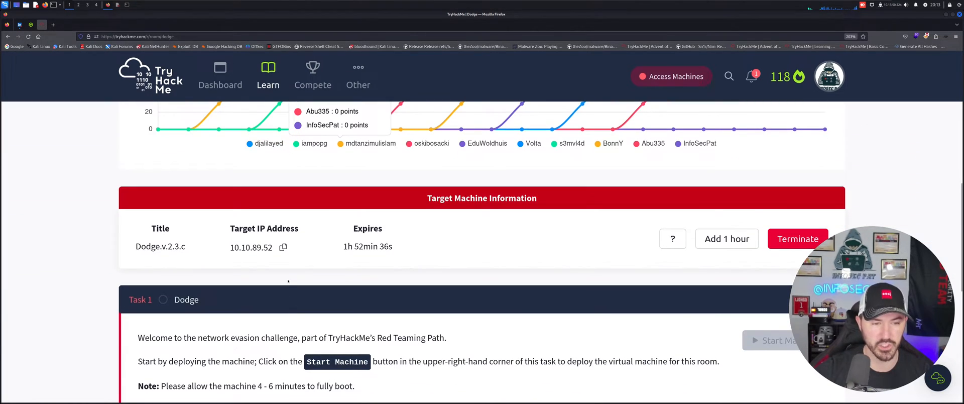
{"action": "left_click", "coordinate": [283, 247]}
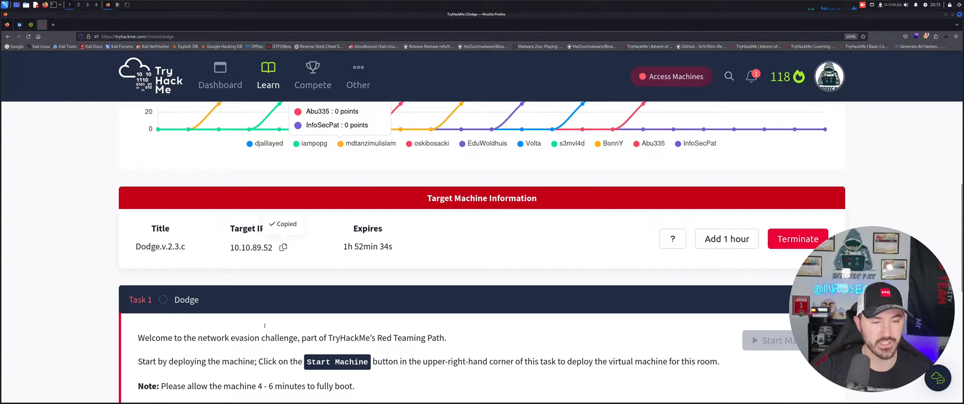
{"action": "scroll", "scroll_direction": "down", "scroll_amount": 3}
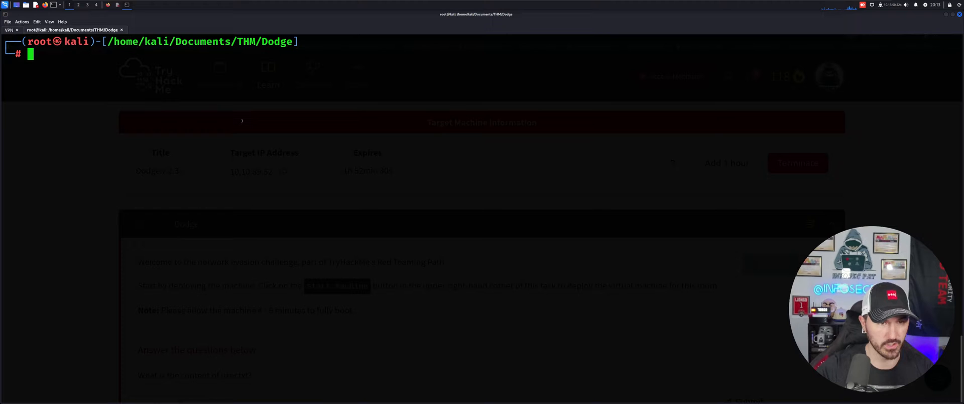
- Ping 10.10.89.52 to confirm it is up, then display the saved Dodge.txt nmap scan
{"action": "type", "text": "ping 10.10.89.52"}
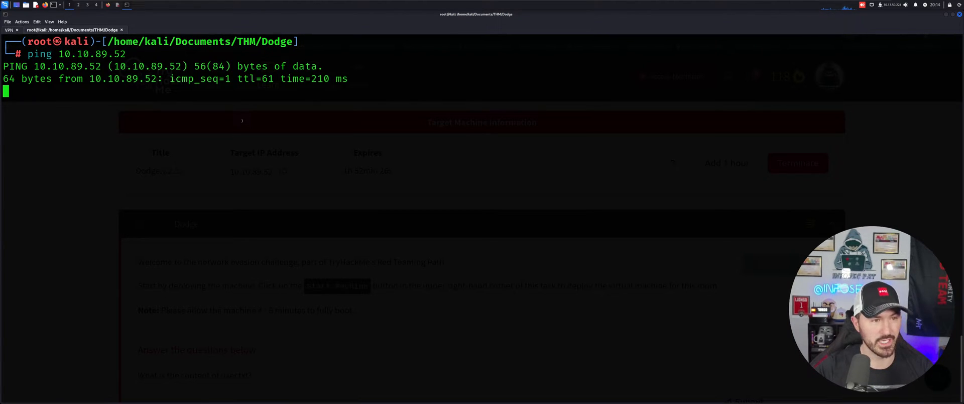
{"action": "key", "text": "ctrl+c"}
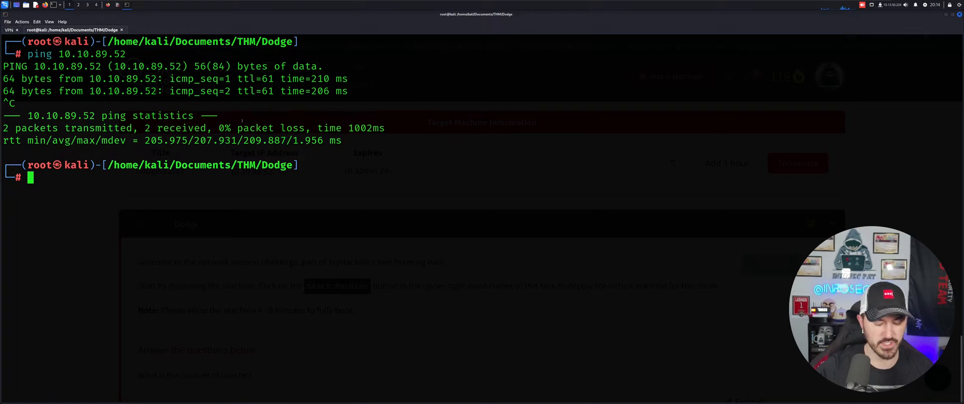
{"action": "type", "text": "cat Dodge.txt"}
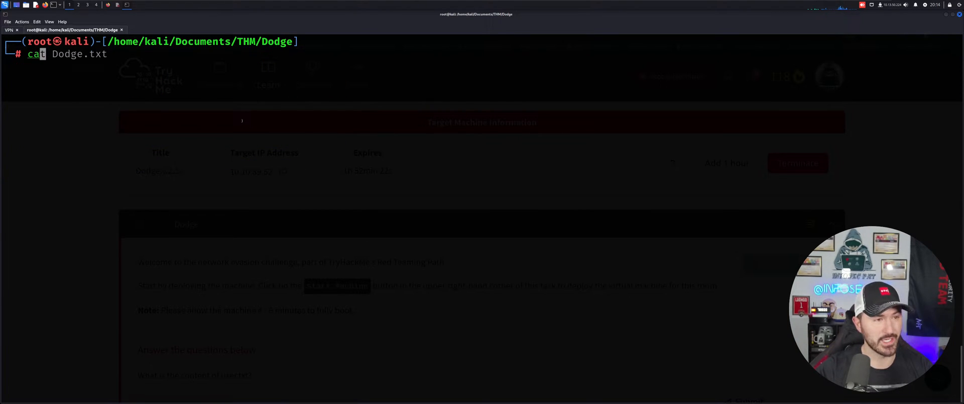
{"action": "key", "text": "Return"}
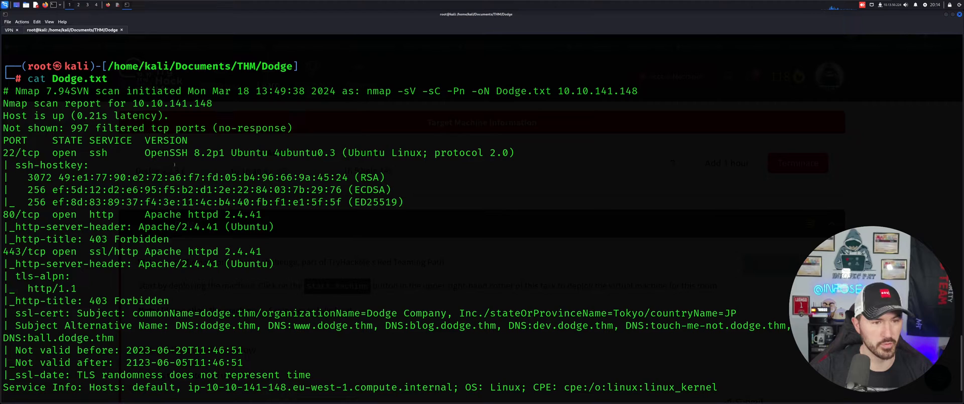
- Copy the dodge.thm Subject Alternative Name subdomains from the scan output
{"action": "double_click", "coordinate": [68, 226]}
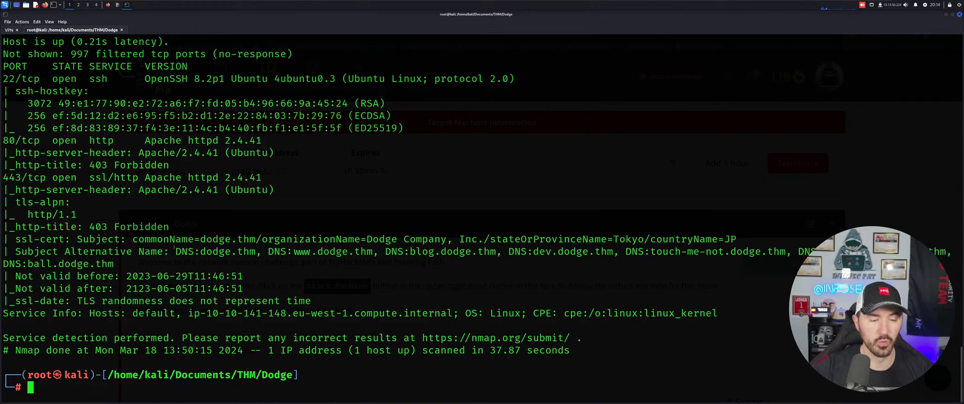
{"action": "double_click", "coordinate": [215, 250]}
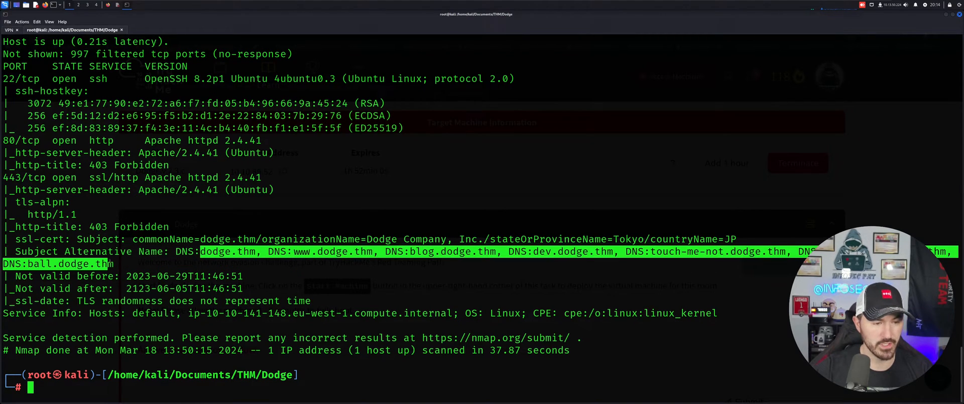
{"action": "right_click", "coordinate": [104, 264]}
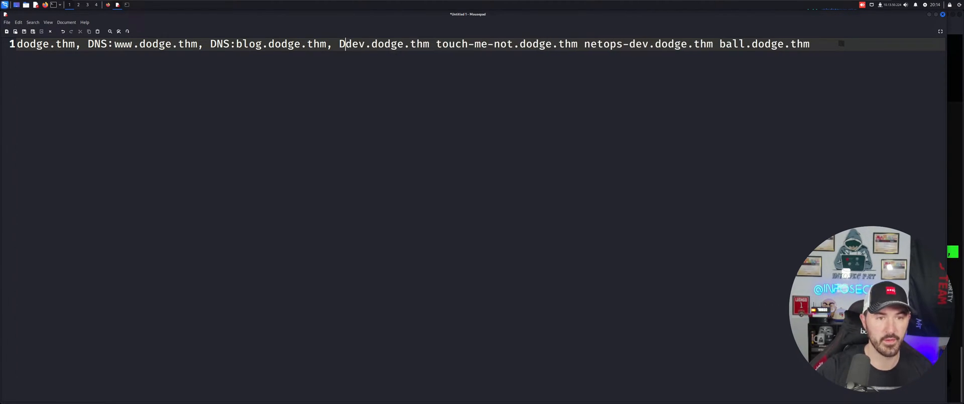
{"action": "key", "text": "BackSpace"}
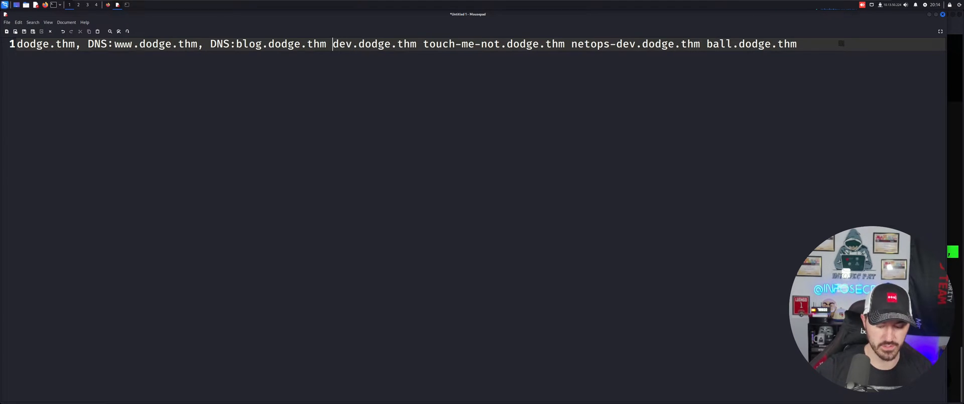
{"action": "key", "text": "BackSpace"}
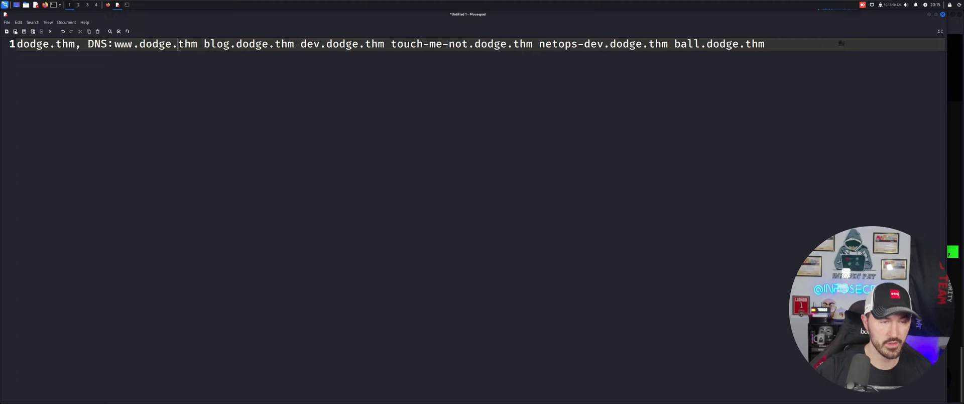
{"action": "key", "text": "BackSpace"}
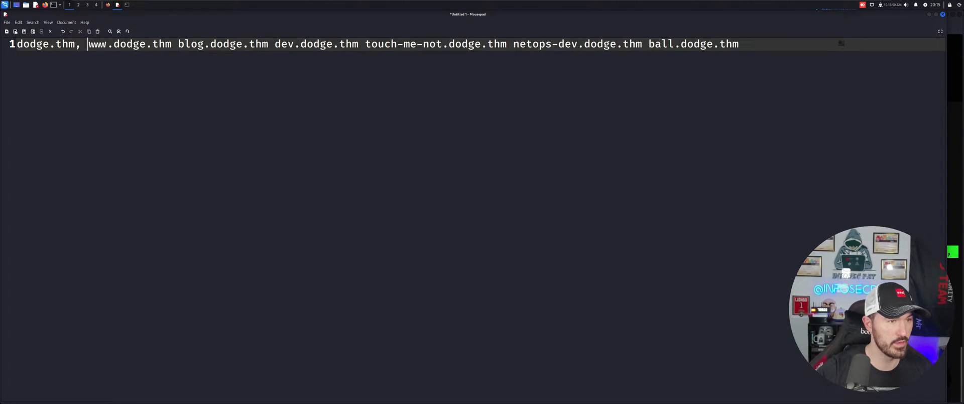
{"action": "key", "text": "BackSpace"}
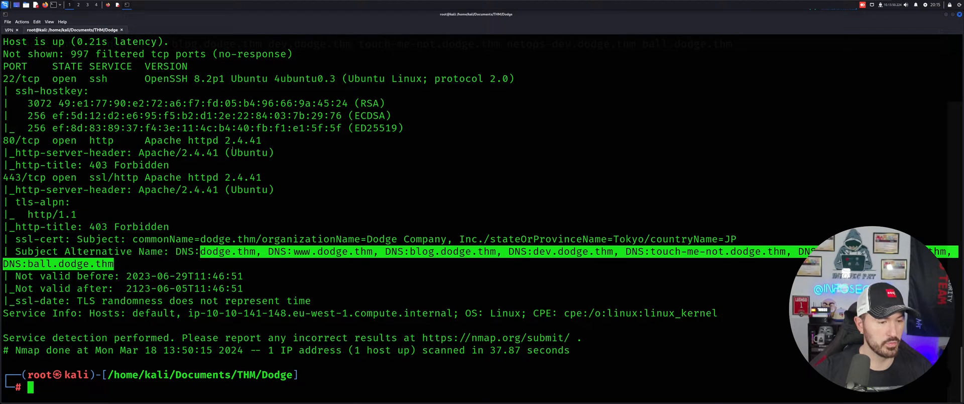
- Print the file contents with cat, then open /etc/hosts in nano
{"action": "type", "text": "cat dodge.txt"}
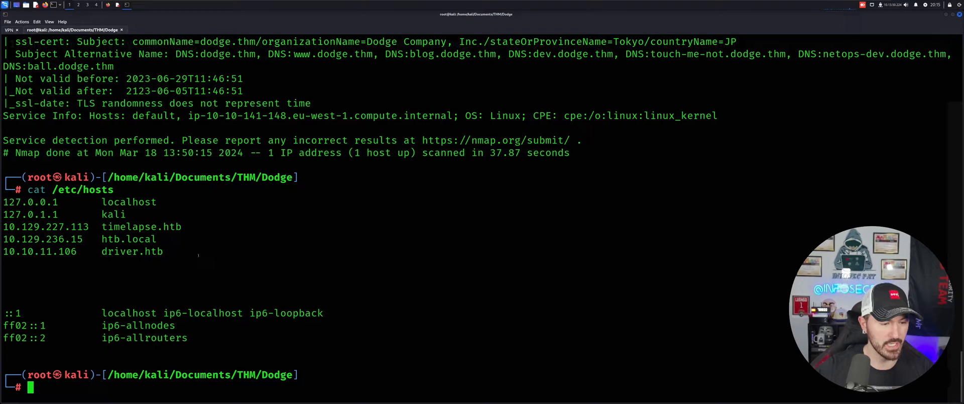
{"action": "type", "text": "nano /etc/hosts"}
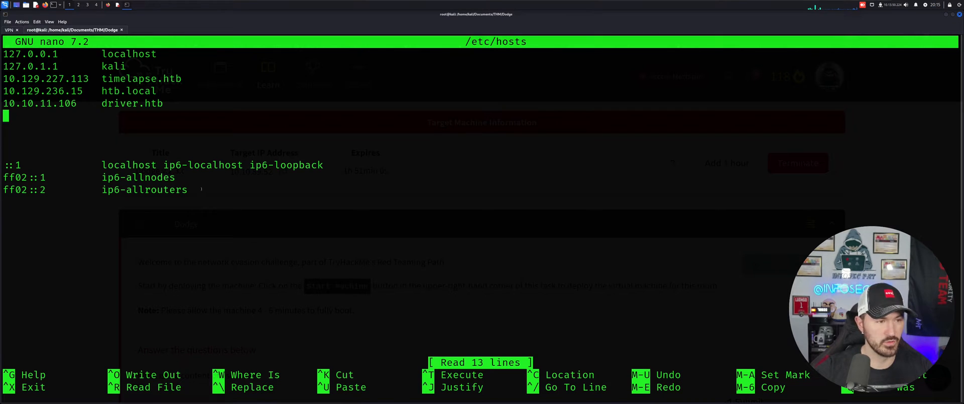
- Add a line mapping 10.10.89.52 to dodge.thm and its subdomains, and save /etc/hosts
{"action": "type", "text": "10.10.89.52"}
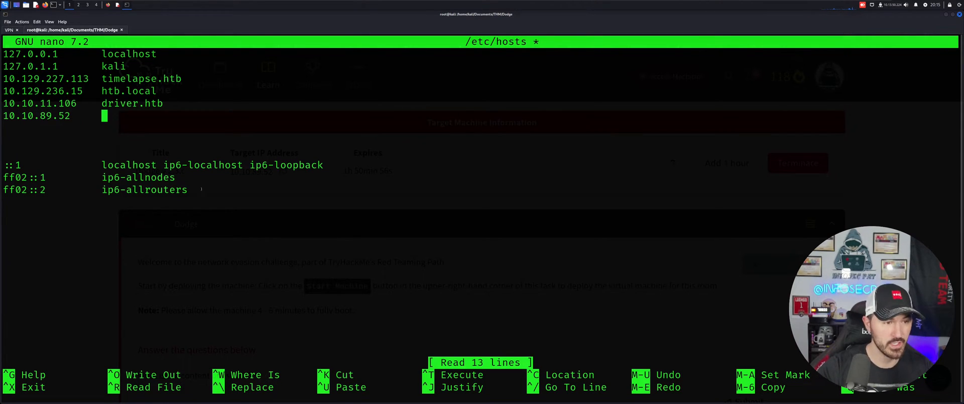
{"action": "type", "text": "dodge.thm www.dodge.thm blog.dodge.thm dev.dodge.thm touch-me-not.dodge.thm netops-dev.dodge.thm ball.dodge.thm"}
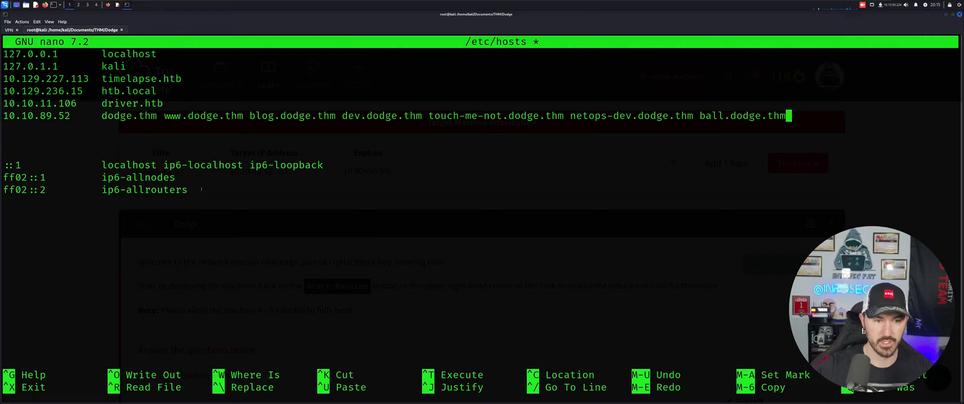
{"action": "key", "text": "ctrl+x"}
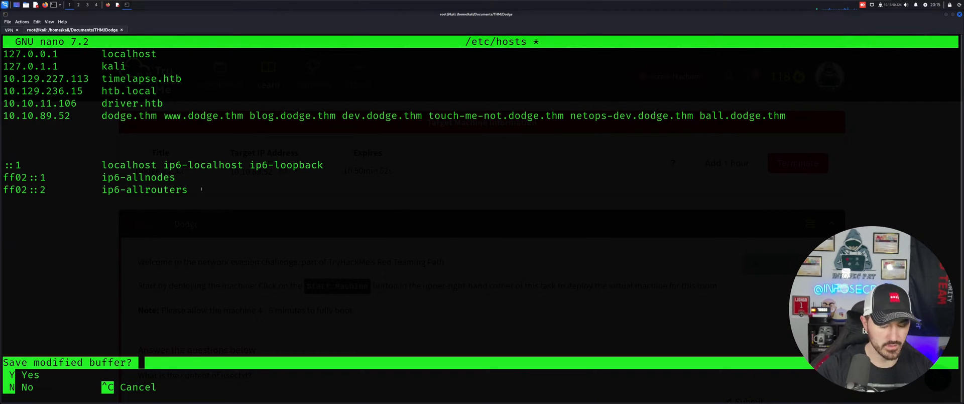
{"action": "key", "text": "n"}
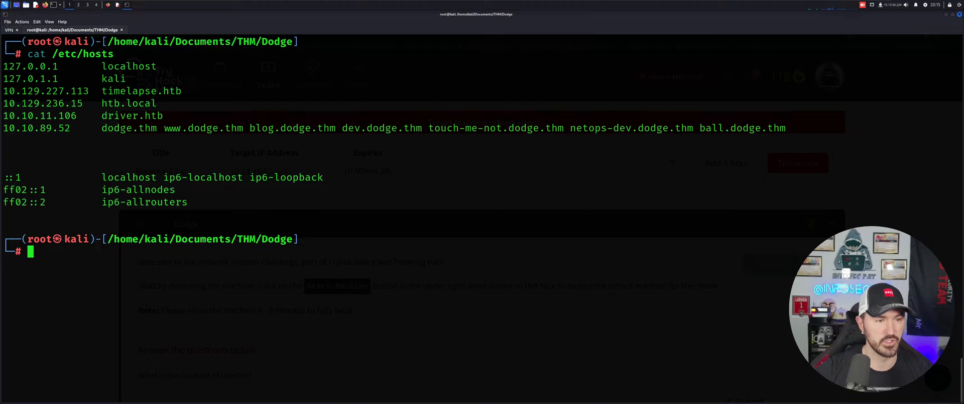
{"action": "right_click", "coordinate": [129, 128]}
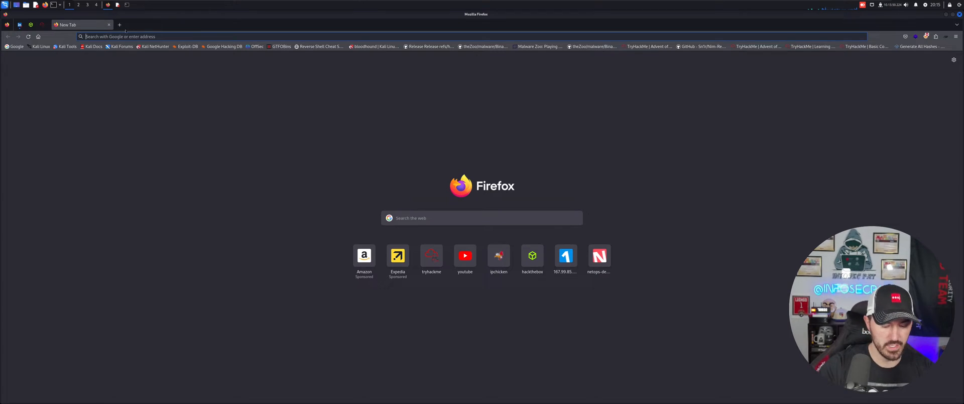
{"action": "type", "text": "https://"}
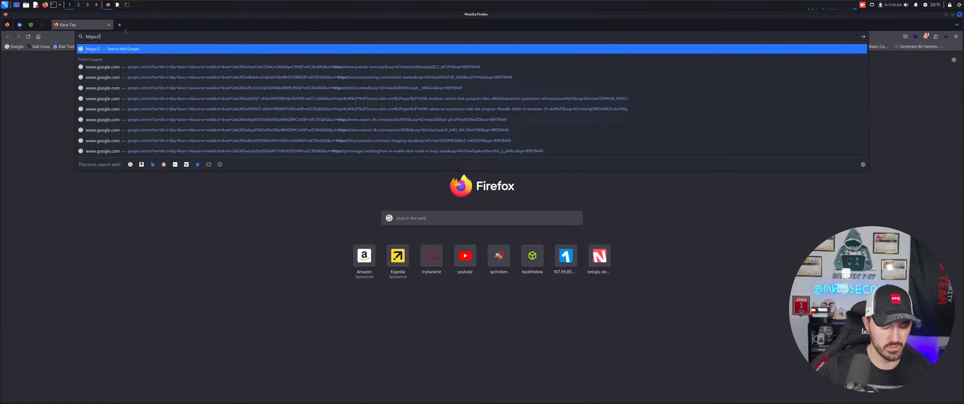
{"action": "type", "text": "dodge.thm"}
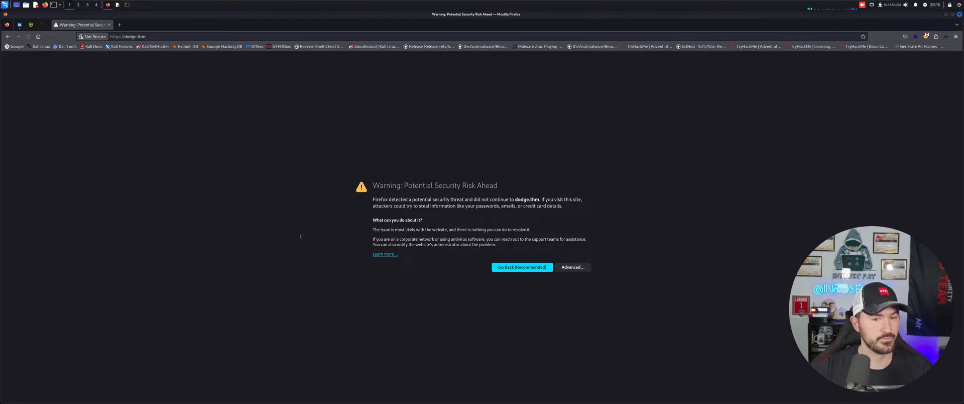
{"action": "left_click", "coordinate": [571, 266]}
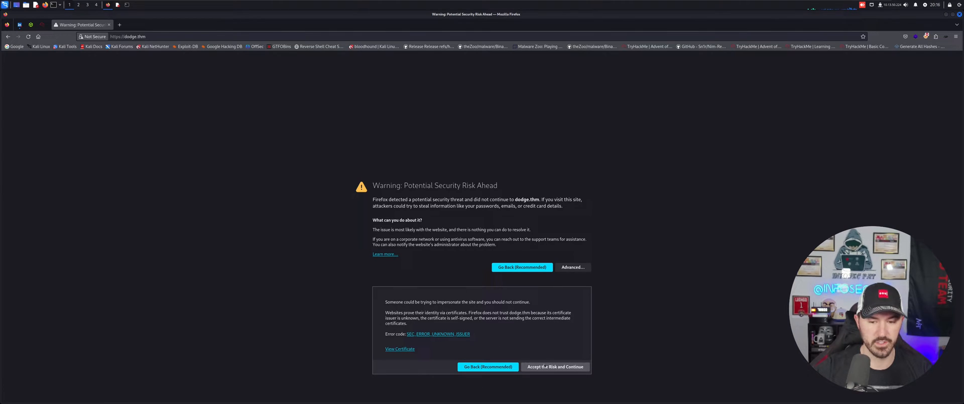
{"action": "left_click", "coordinate": [554, 366]}
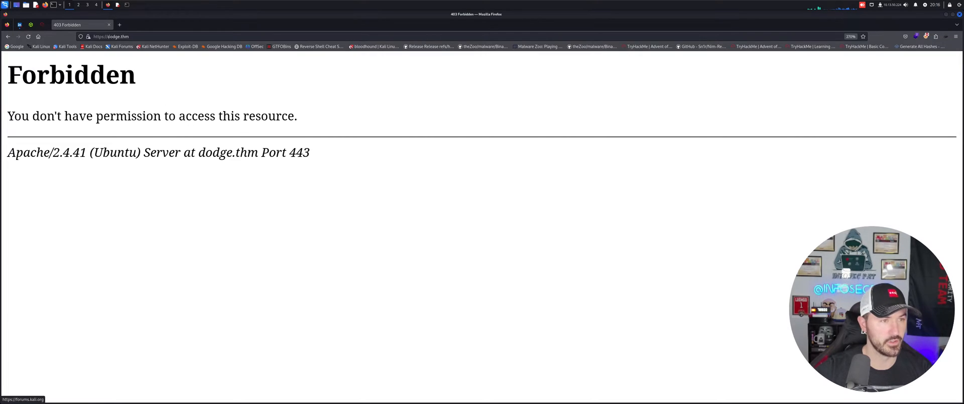
{"action": "left_click", "coordinate": [111, 36]}
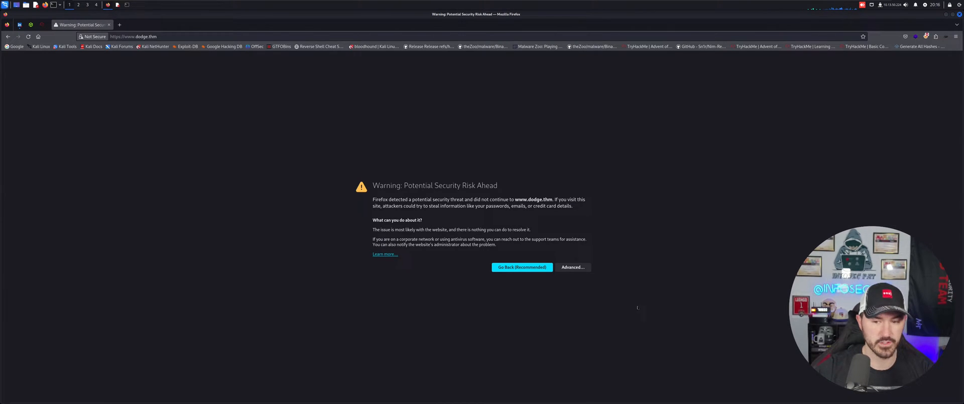
{"action": "left_click", "coordinate": [572, 267]}
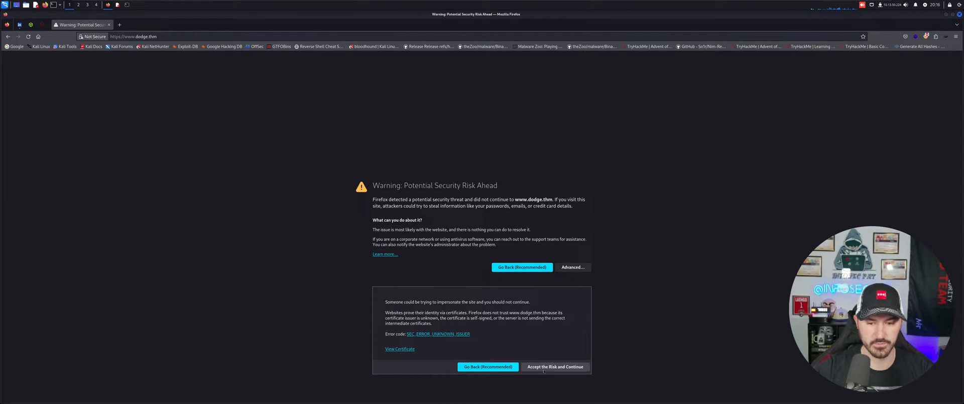
{"action": "left_click", "coordinate": [554, 366]}
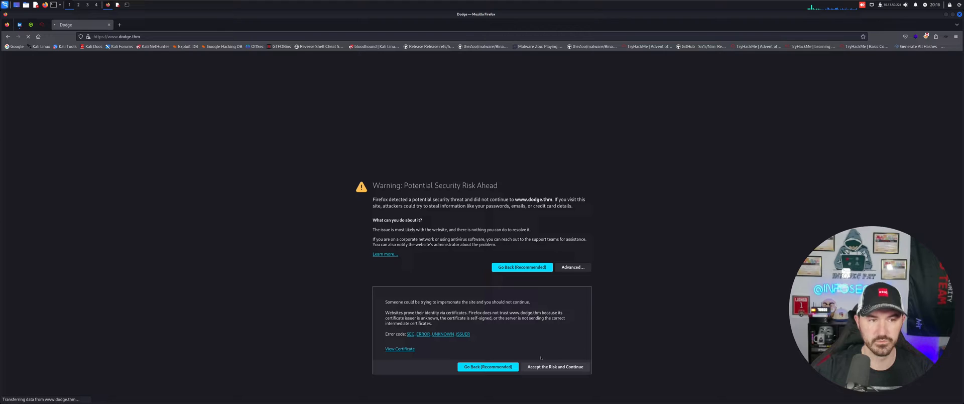
{"action": "left_click", "coordinate": [554, 366]}
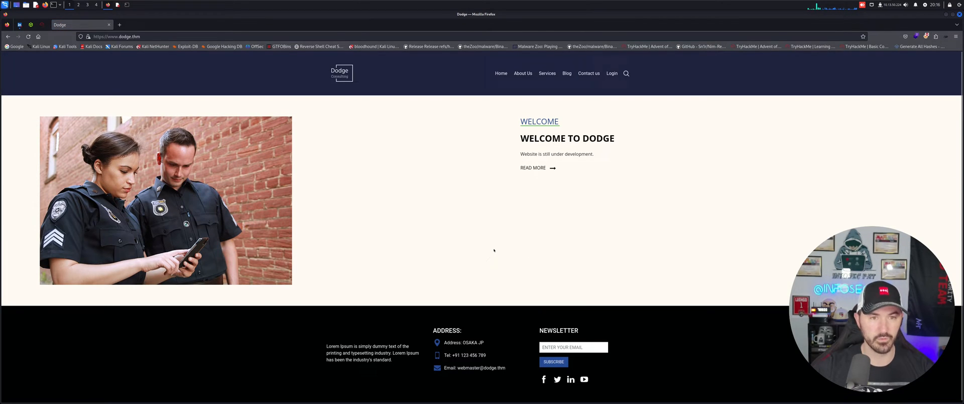
{"action": "key", "text": "ctrl+plus"}
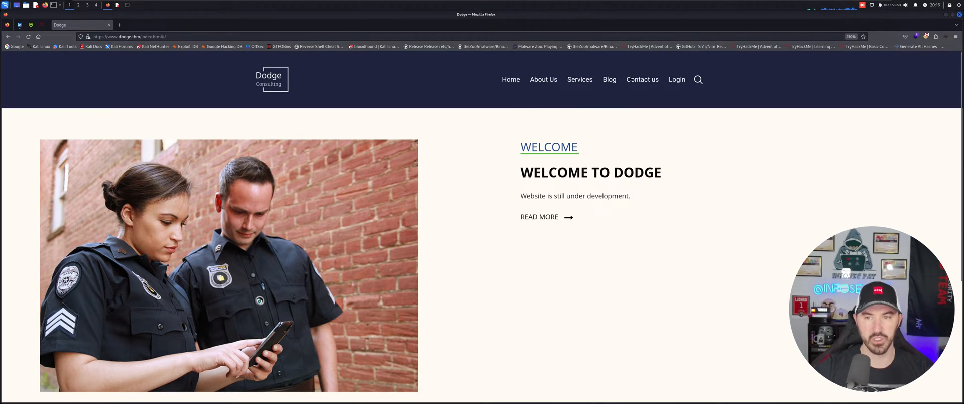
{"action": "scroll", "scroll_direction": "down", "scroll_amount": 3}
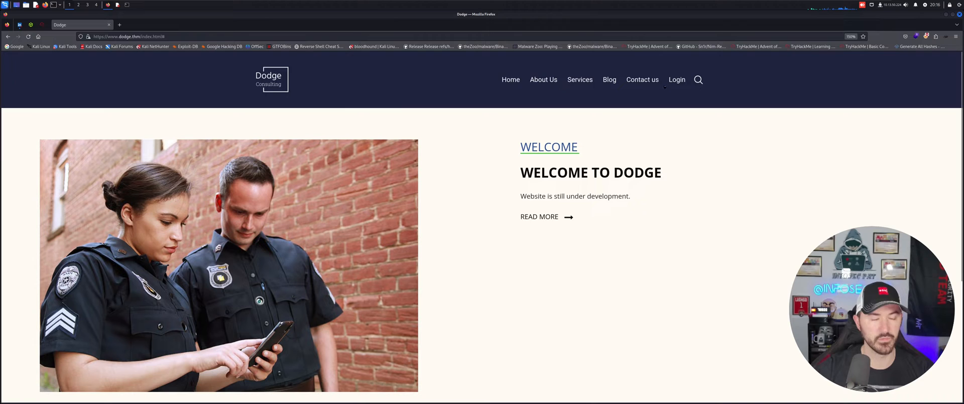
{"action": "mouse_move", "coordinate": [115, 134]}
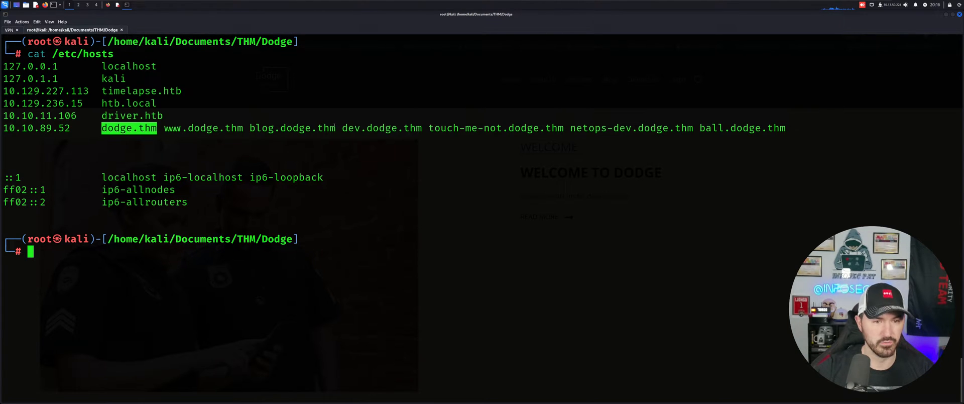
- Visit blog.dodge.thm and ball.dodge.thm, accepting each untrusted-certificate warning
{"action": "double_click", "coordinate": [291, 128]}
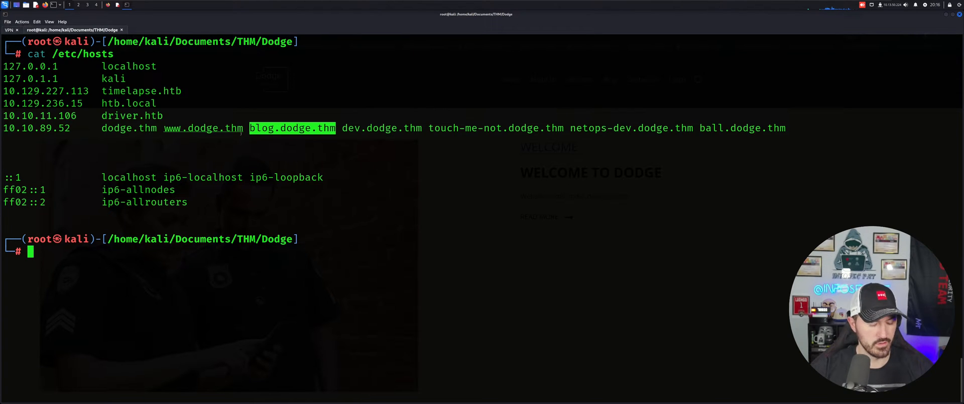
{"action": "right_click", "coordinate": [289, 129]}
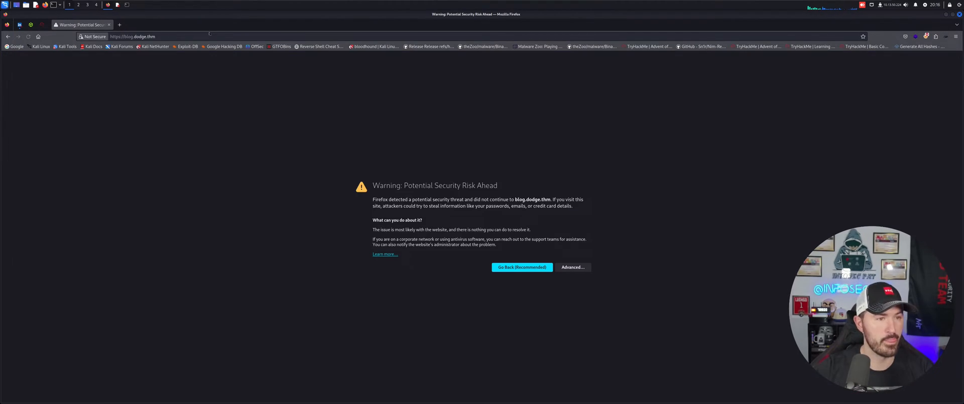
{"action": "left_click", "coordinate": [571, 267]}
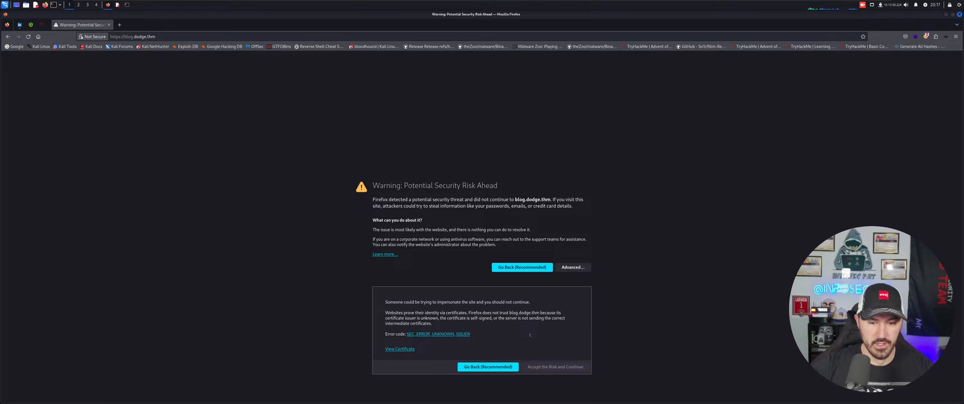
{"action": "left_click", "coordinate": [554, 366]}
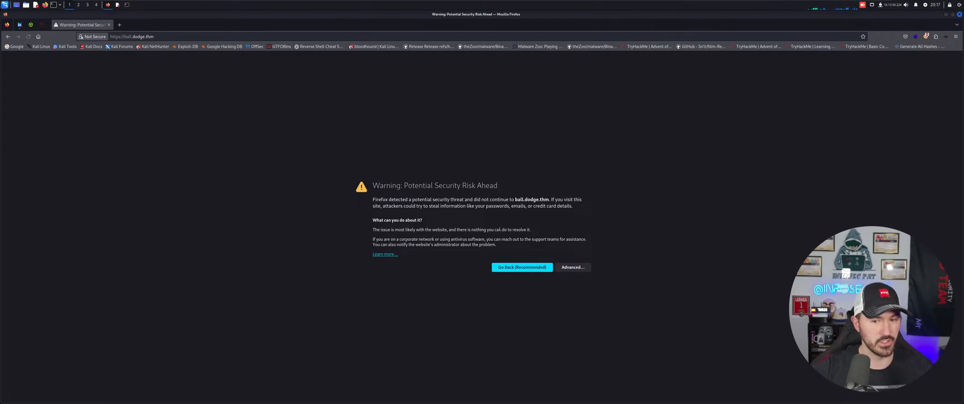
{"action": "left_click", "coordinate": [572, 267]}
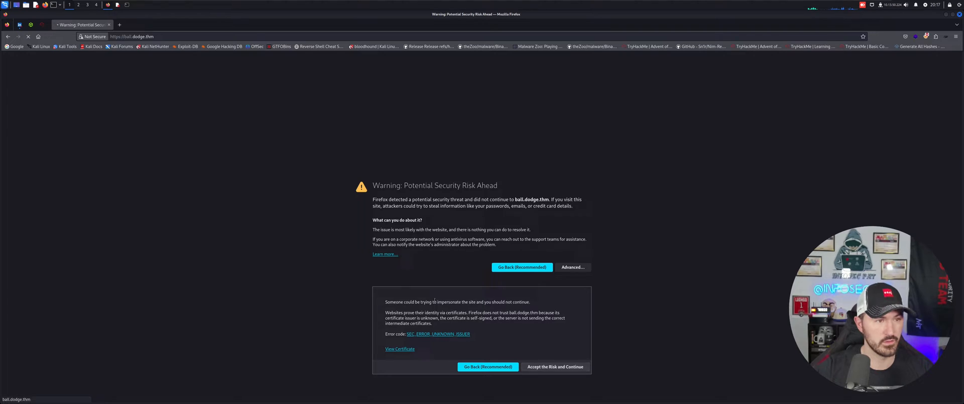
{"action": "left_click", "coordinate": [553, 366]}
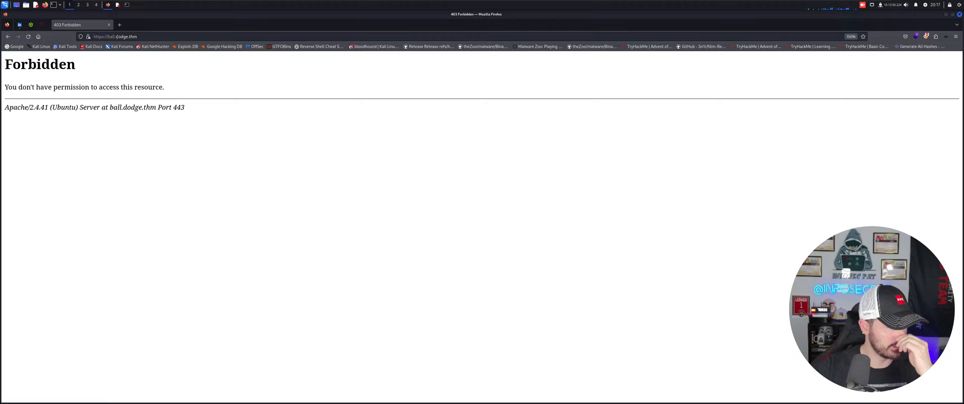
- Navigate to netops-dev.dodge.thm, the blank 'Firewall - Upload Logs' page
{"action": "left_click", "coordinate": [154, 37]}
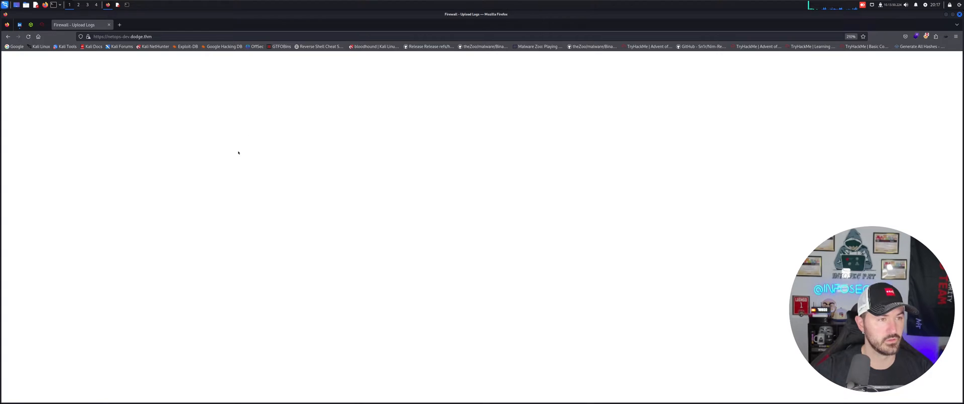
{"action": "mouse_move", "coordinate": [80, 24]}
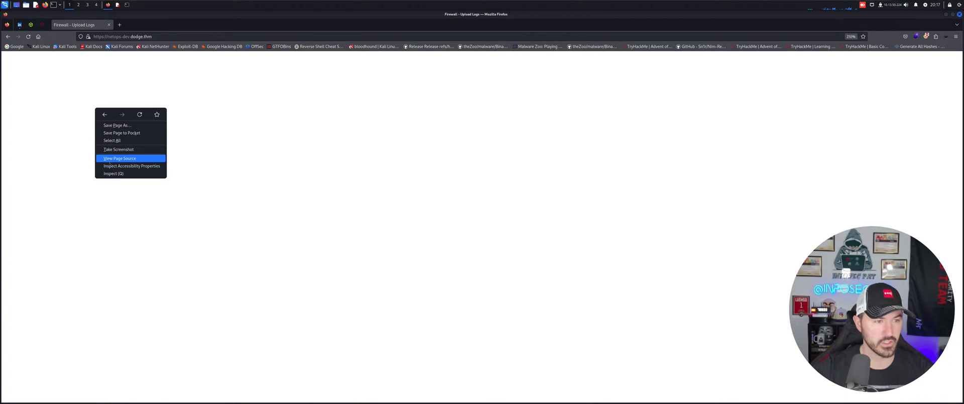
- View netops-dev's page source and open the linked cf.js script, enlarged
{"action": "left_click", "coordinate": [119, 158]}
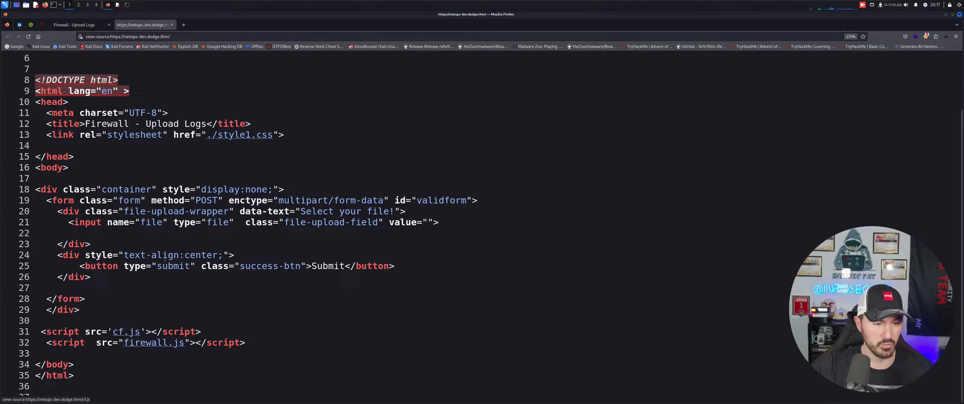
{"action": "right_click", "coordinate": [153, 342]}
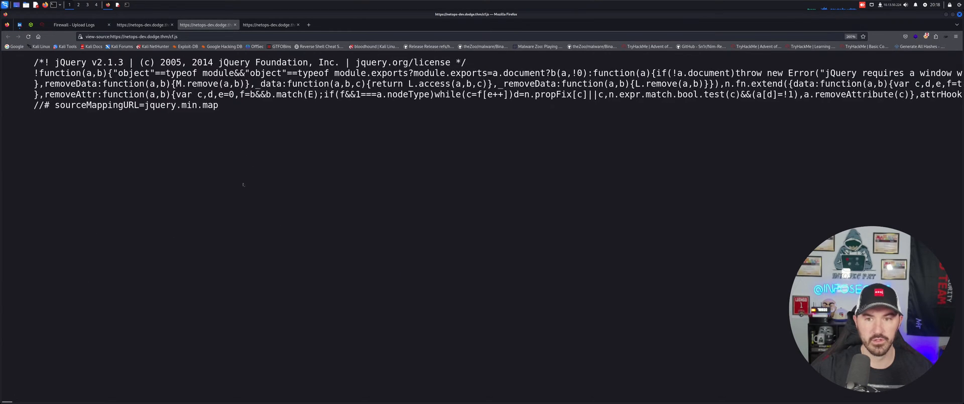
{"action": "key", "text": "ctrl+plus"}
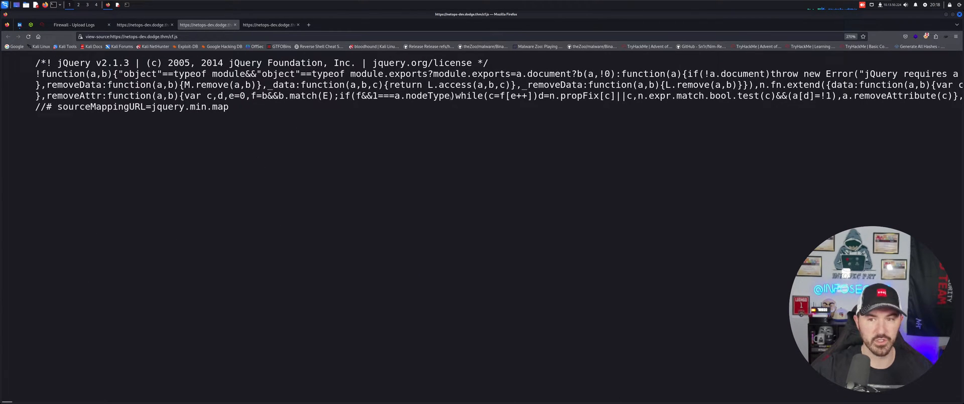
{"action": "left_click_drag", "start_coordinate": [451, 96], "coordinate": [227, 107]}
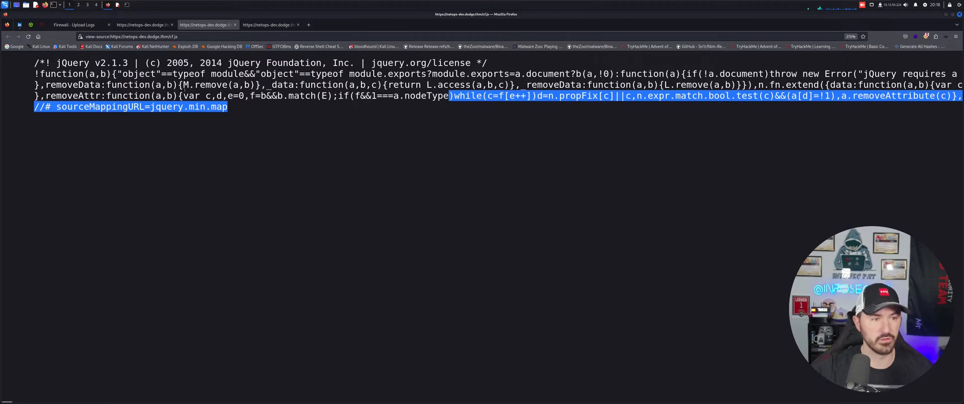
- In firewall.js, copy the commented-out firewall10110 file name
{"action": "left_click", "coordinate": [269, 24]}
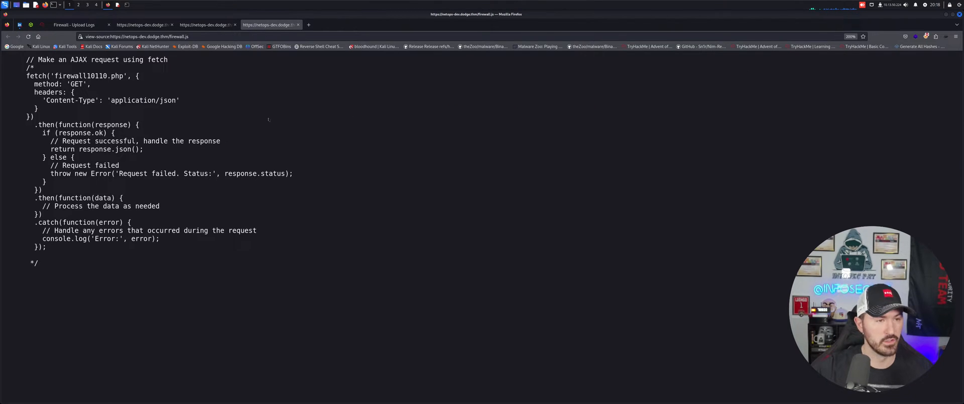
{"action": "left_click", "coordinate": [298, 25]}
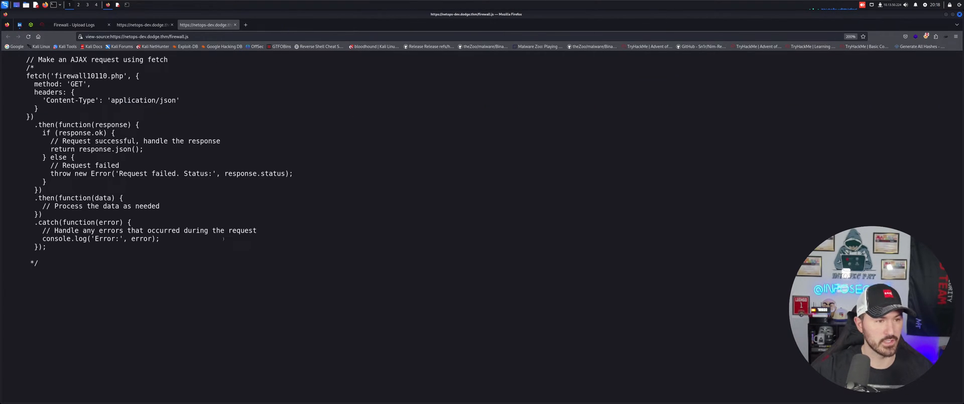
{"action": "key", "text": "ctrl+plus"}
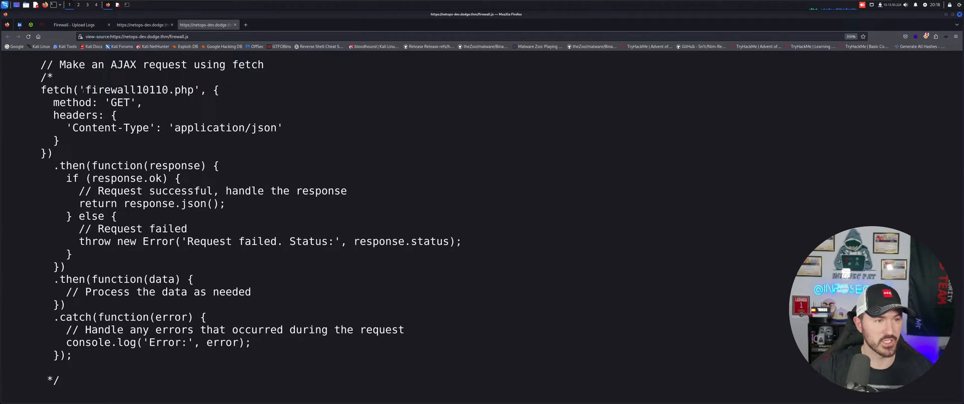
{"action": "double_click", "coordinate": [126, 90]}
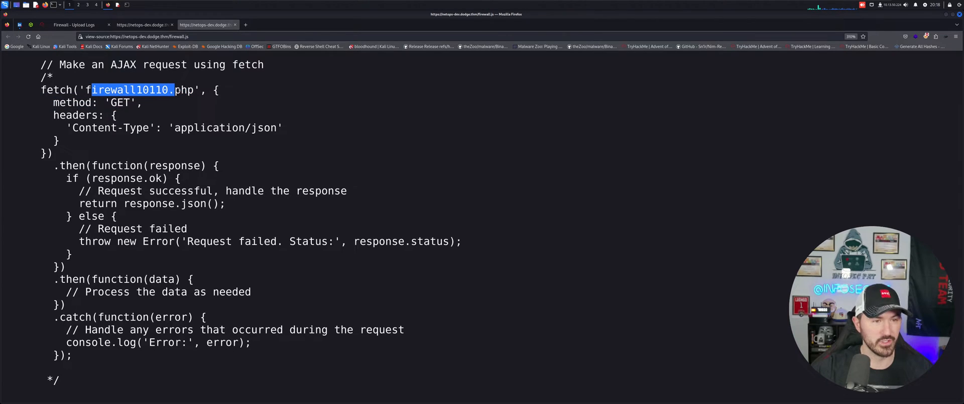
{"action": "right_click", "coordinate": [142, 90]}
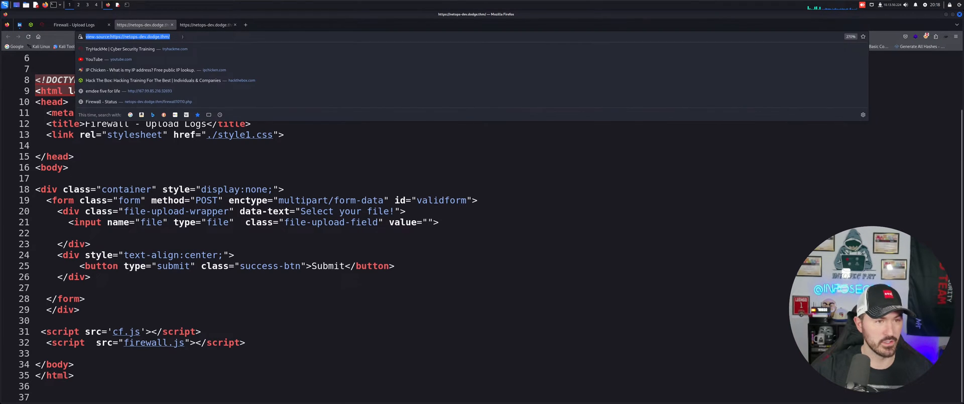
- Load netops-dev.dodge.thm/firewall10110.php listing UFW rules, then return to the TryHackMe room
{"action": "left_click", "coordinate": [5, 5]}
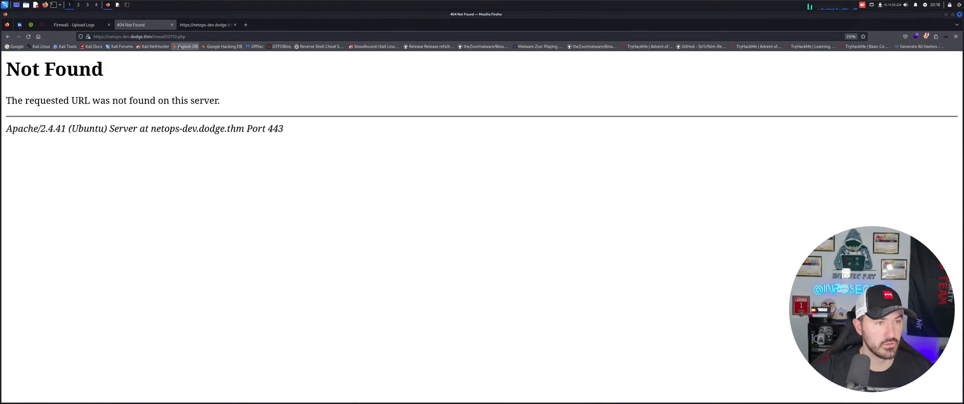
{"action": "left_click", "coordinate": [141, 36]}
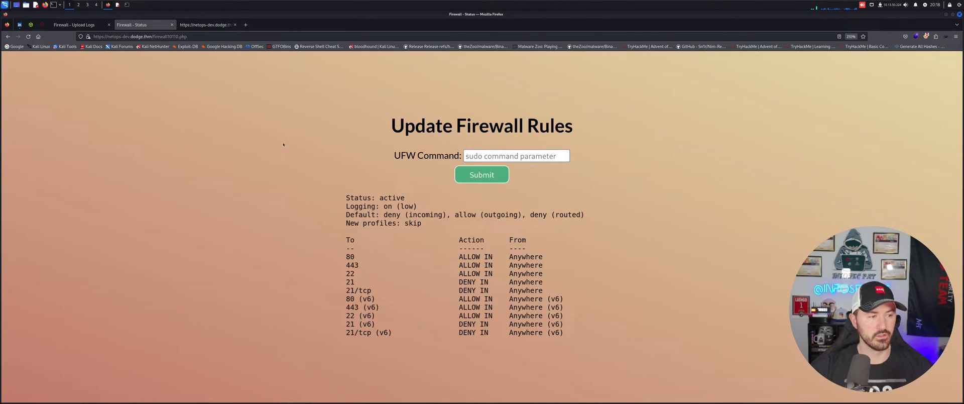
{"action": "mouse_move", "coordinate": [229, 164]}
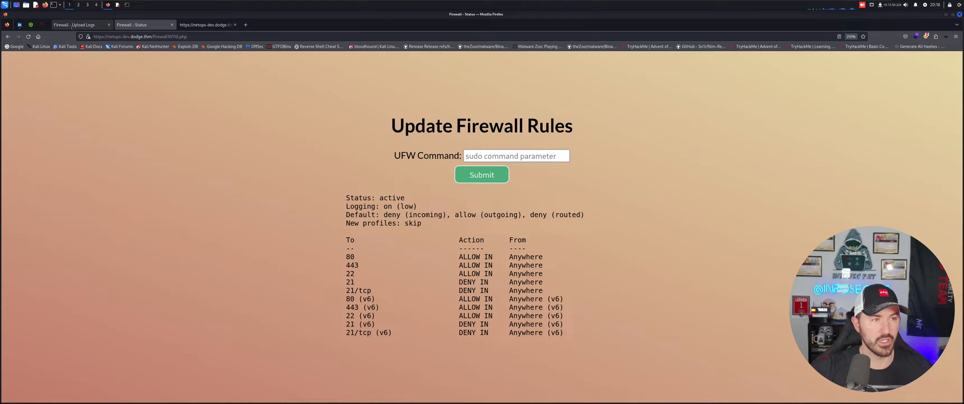
{"action": "left_click", "coordinate": [206, 24]}
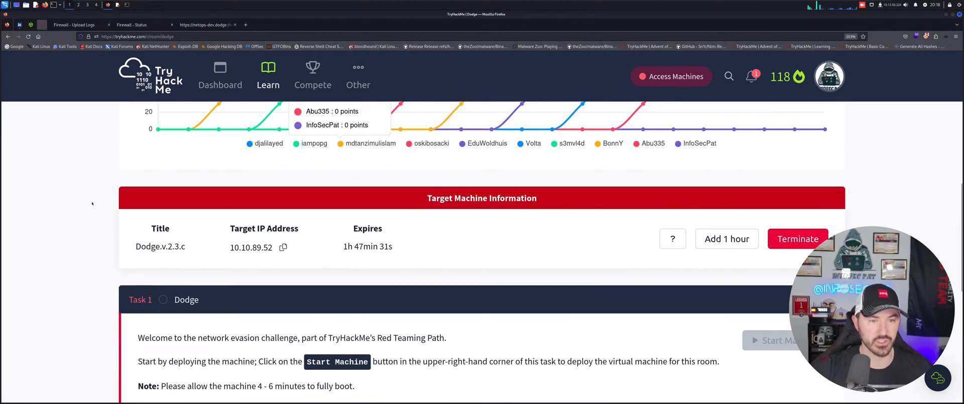
- Scroll down through the Dodge room's target details and questions
{"action": "scroll", "scroll_direction": "down", "scroll_amount": 3}
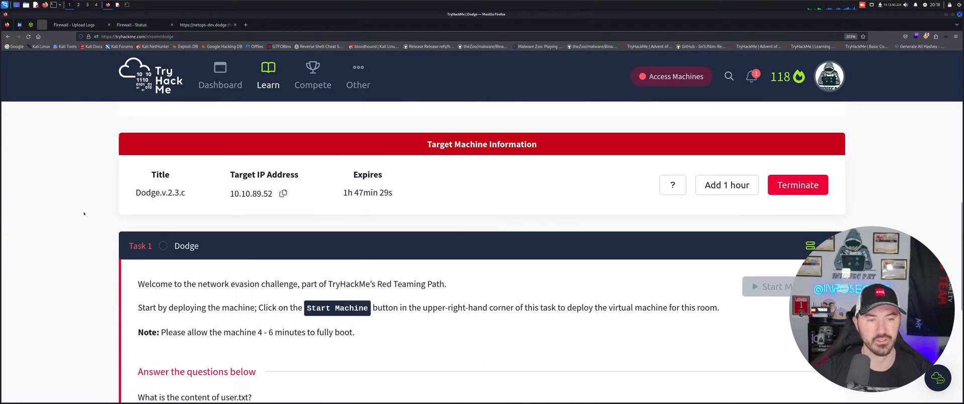
{"action": "scroll", "scroll_direction": "down", "scroll_amount": 3}
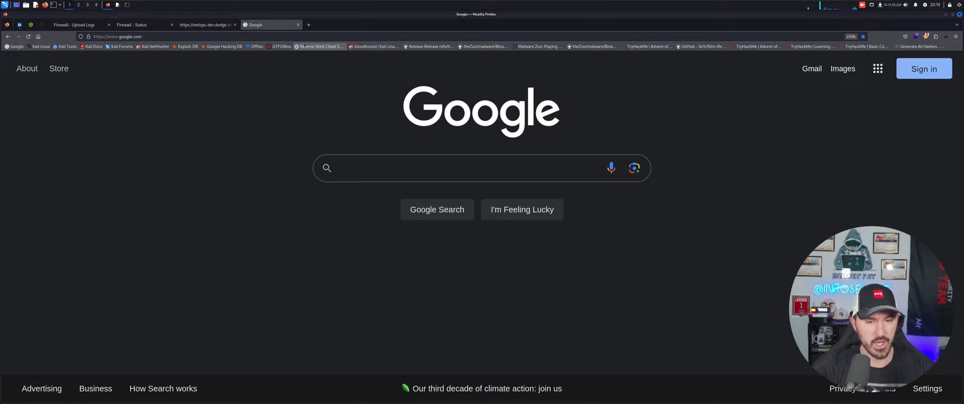
- Google how to allow a port in a Linux firewall and expand the answer
{"action": "type", "text": "how to allow"}
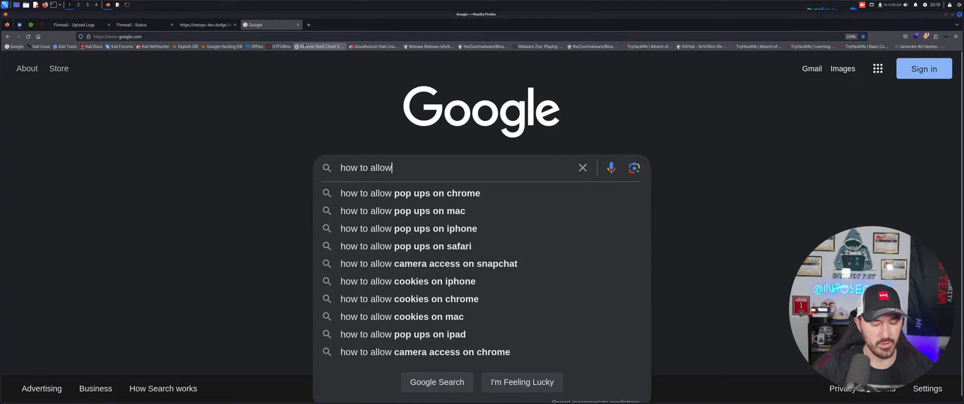
{"action": "type", "text": "a linux f"}
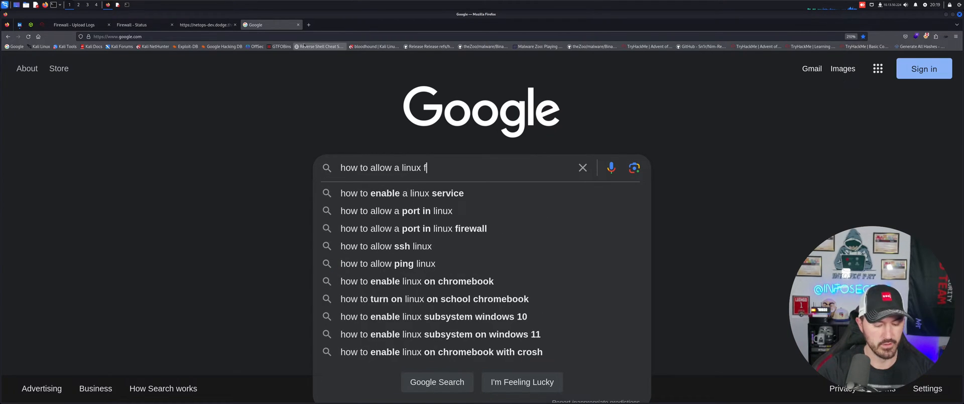
{"action": "left_click", "coordinate": [413, 228]}
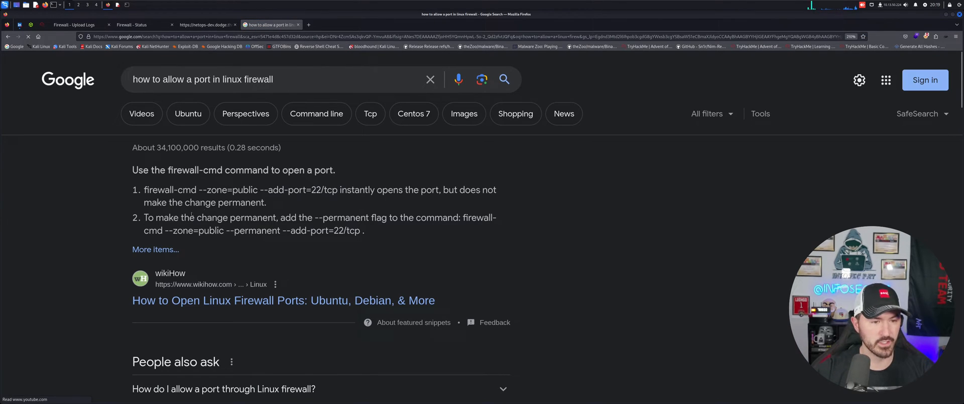
{"action": "scroll", "scroll_direction": "down", "scroll_amount": 3}
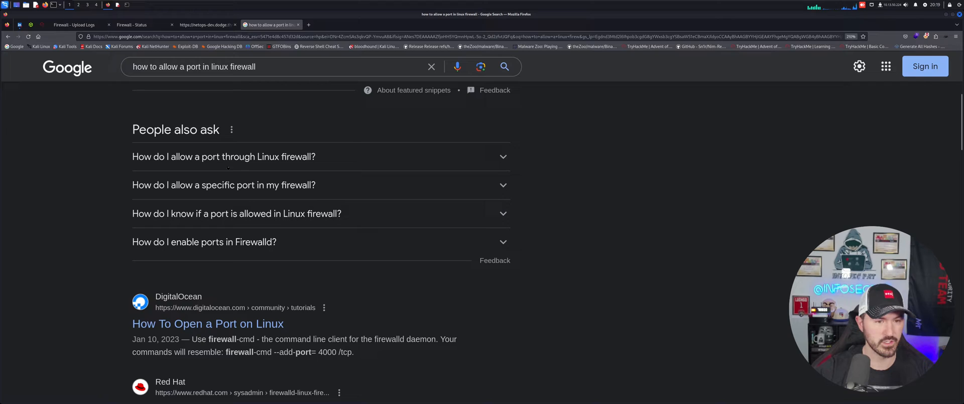
{"action": "left_click", "coordinate": [222, 156]}
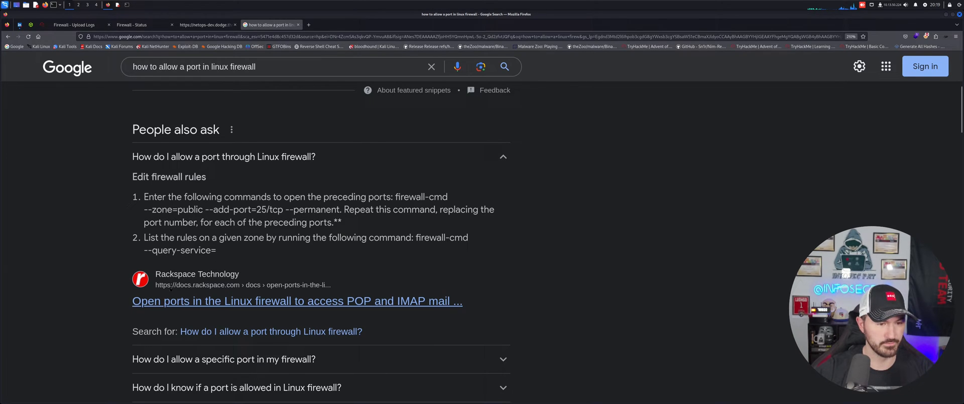
- Refine the search with 'ufw' and open DigitalOcean's UFW on Ubuntu tutorial
{"action": "scroll", "scroll_direction": "down", "scroll_amount": 3}
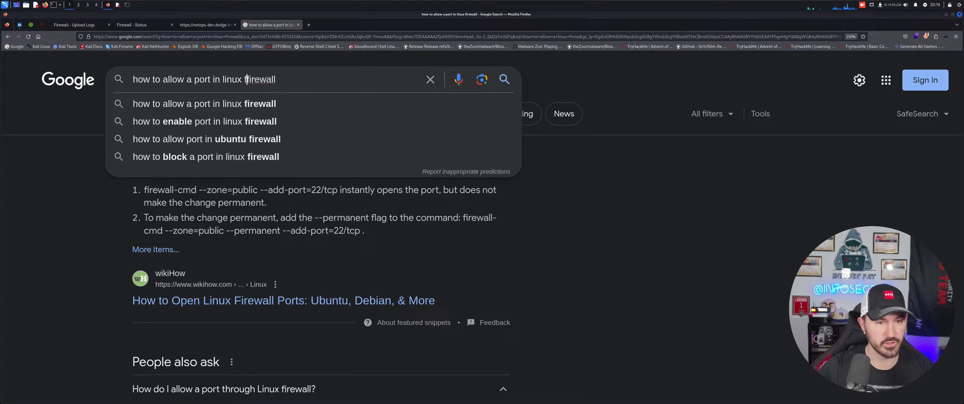
{"action": "type", "text": "fwu f"}
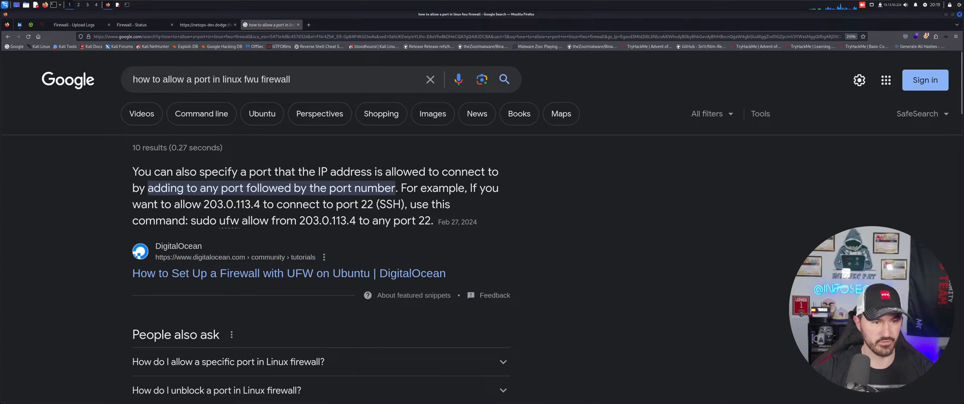
{"action": "left_click", "coordinate": [288, 273]}
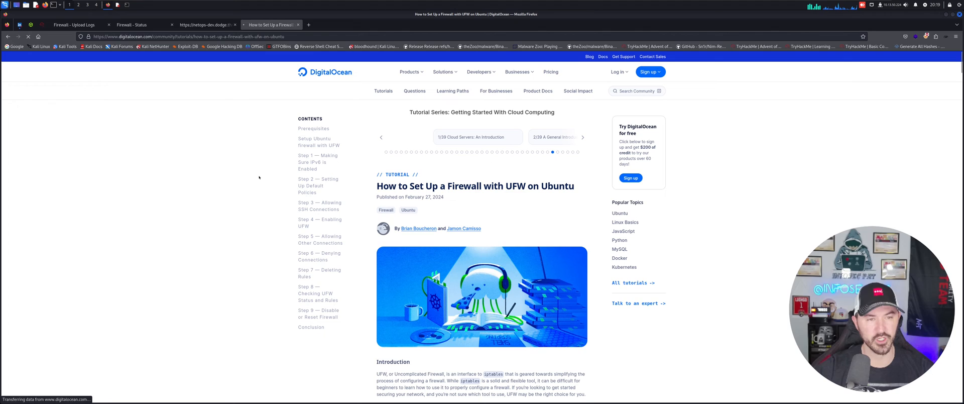
- Read the UFW tutorial's default policies and allowing SSH sections
{"action": "scroll", "scroll_direction": "down", "scroll_amount": 3}
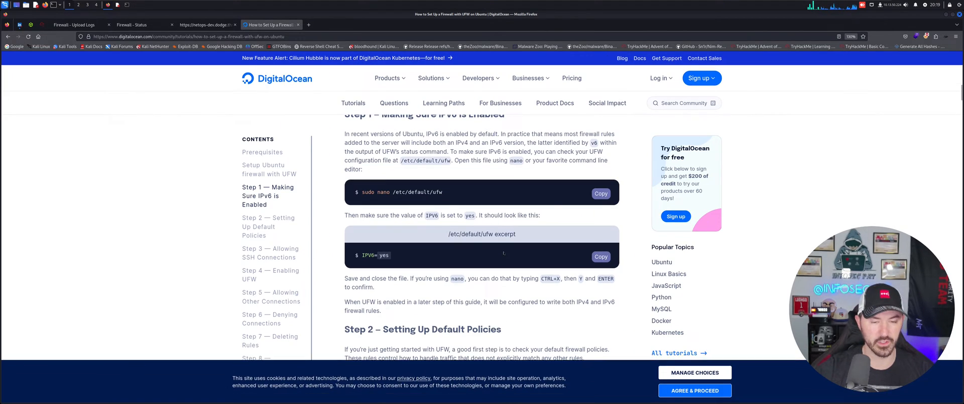
{"action": "scroll", "scroll_direction": "down", "scroll_amount": 3}
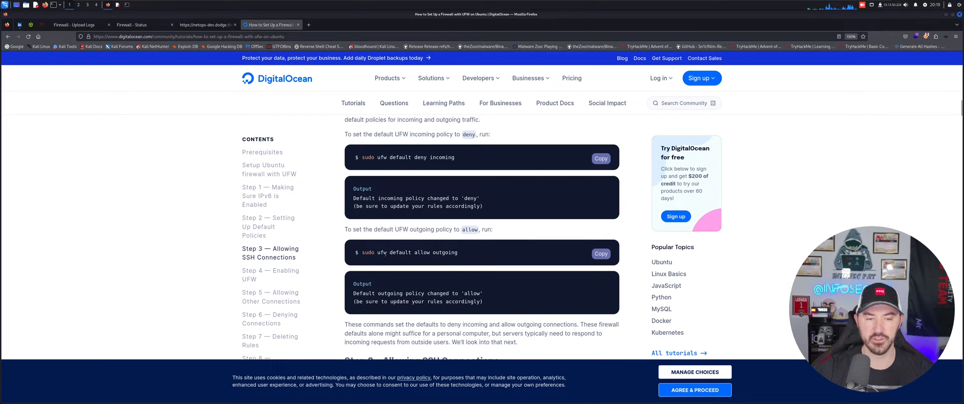
{"action": "scroll", "scroll_direction": "down", "scroll_amount": 3}
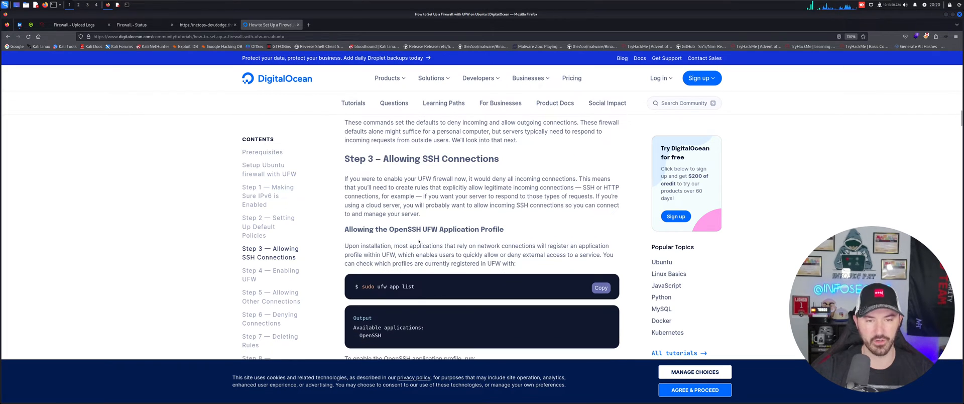
{"action": "scroll", "scroll_direction": "down", "scroll_amount": 3}
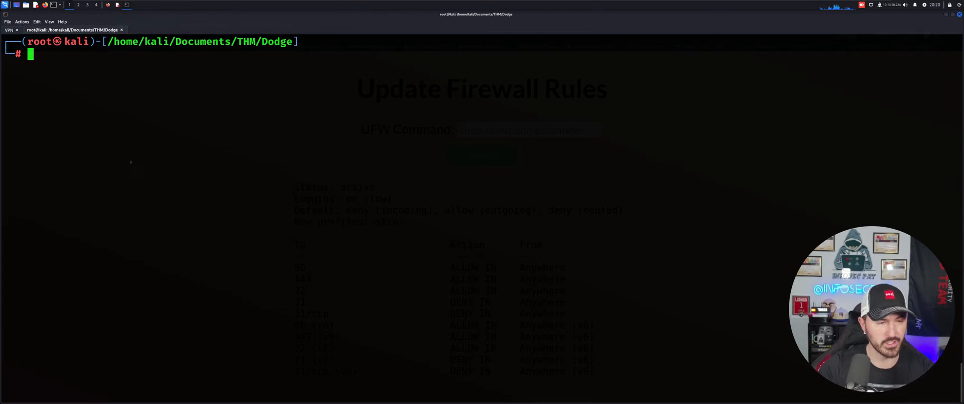
- Display the hosts file entries with cat /etc/hosts
{"action": "type", "text": "cat /etc/hosts"}
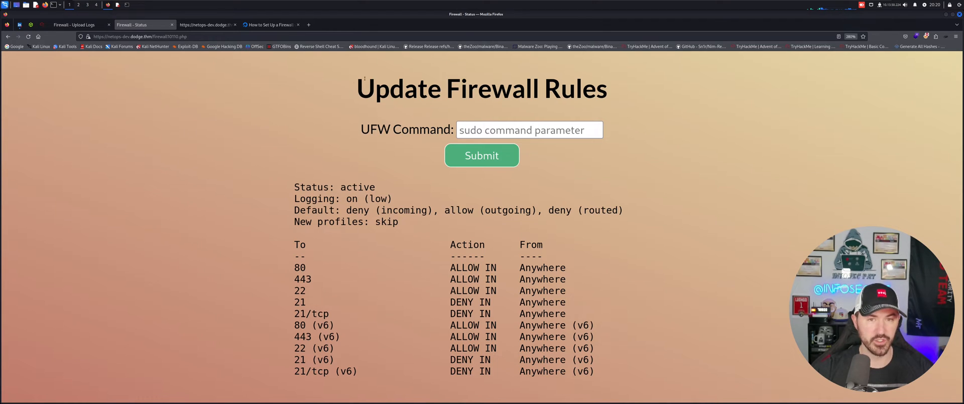
- Submit 'sudo ufw allow 21' on the firewall page so the rule is updated
{"action": "left_click", "coordinate": [528, 130]}
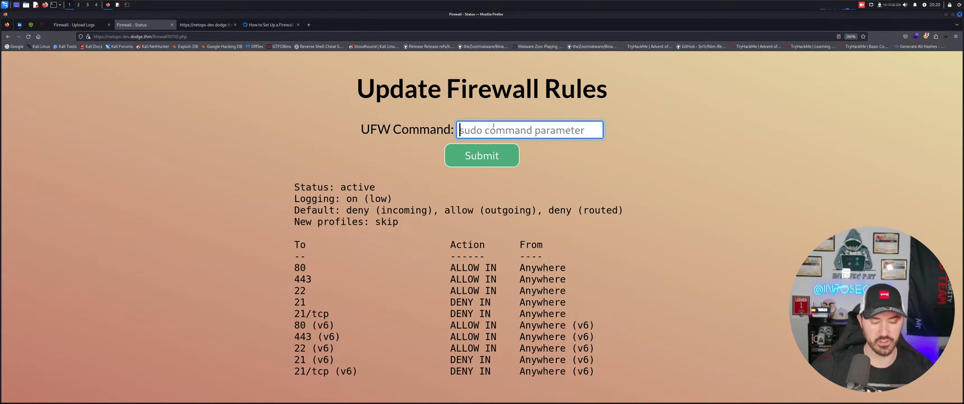
{"action": "type", "text": "sudo ufw allow 21"}
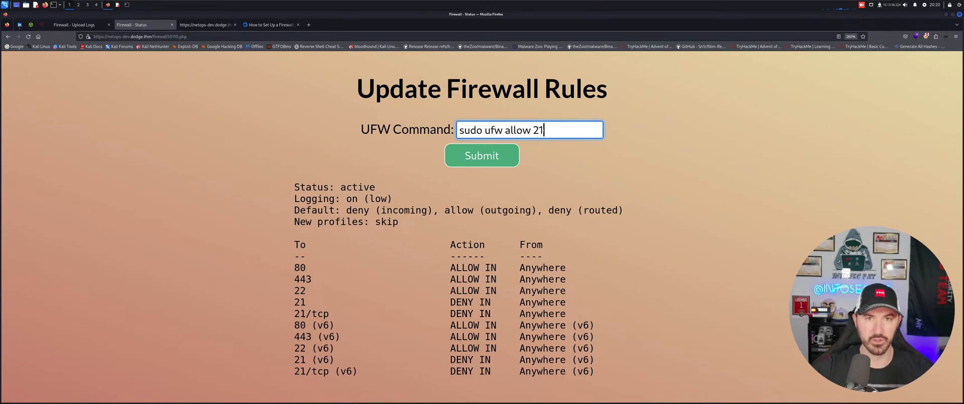
{"action": "left_click", "coordinate": [481, 155]}
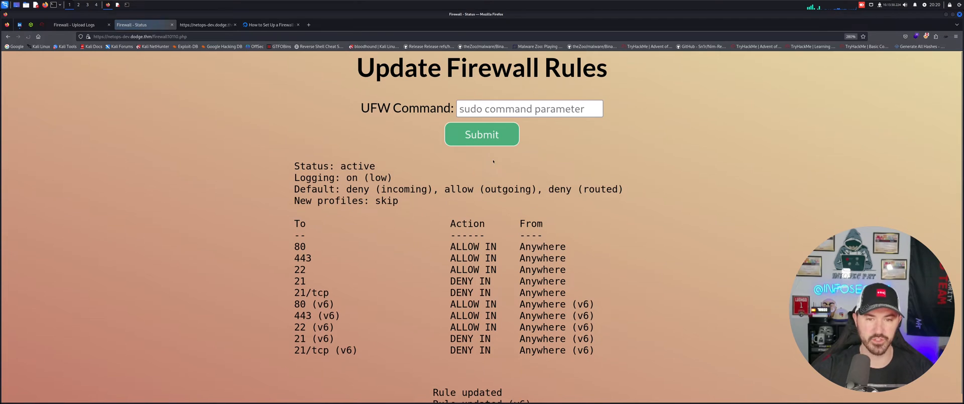
{"action": "scroll", "scroll_direction": "down", "scroll_amount": 3}
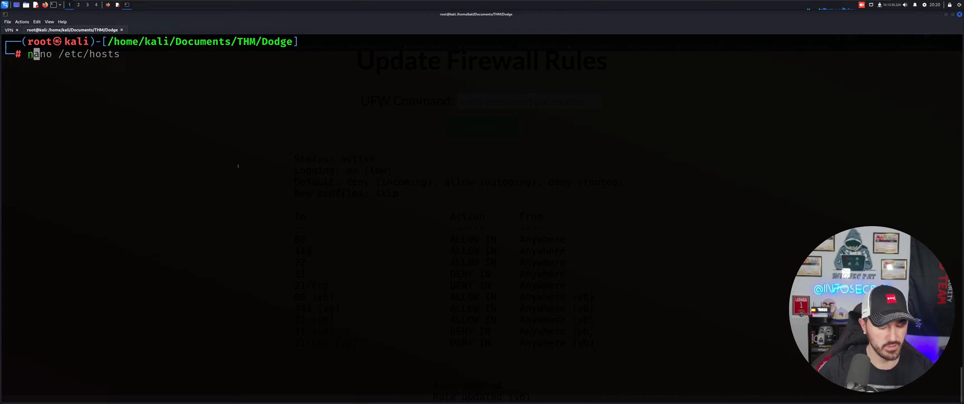
- Scan port 21 on 10.10.141.148 with nmap, then connect via anonymous FTP
{"action": "type", "text": "nmap -p 21 10.10.141.148"}
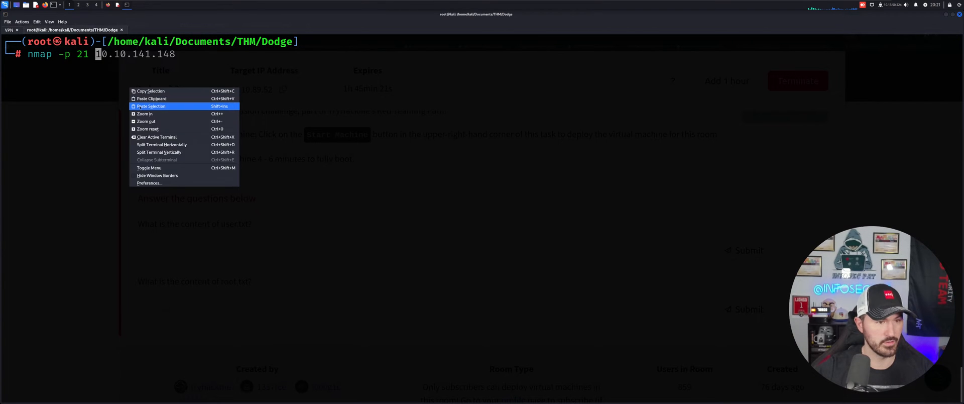
{"action": "left_click", "coordinate": [150, 105]}
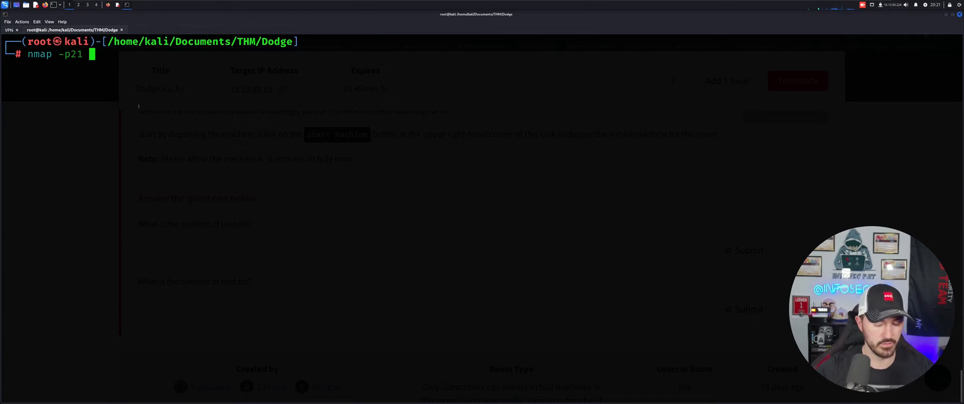
{"action": "type", "text": "21"}
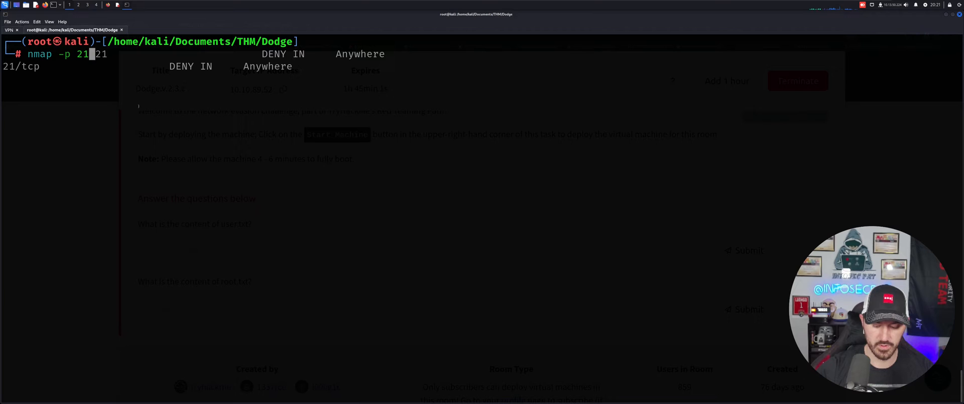
{"action": "type", "text": "10.10.141.148"}
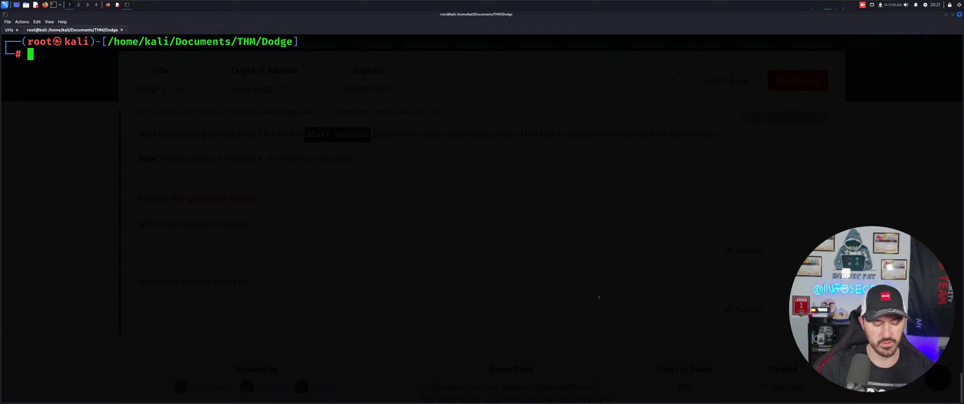
{"action": "type", "text": "ftp anonymous@10.10.141.148"}
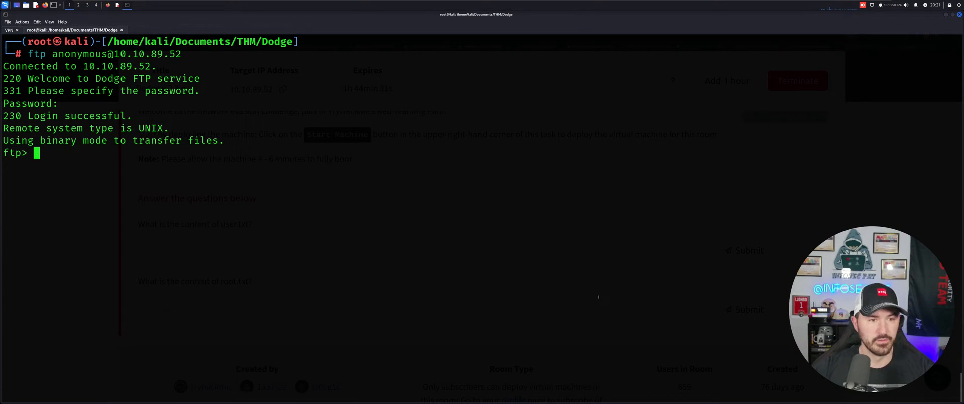
- Abort the hanging ls, disable passive mode, and list the FTP home with ls -la
{"action": "type", "text": "ls"}
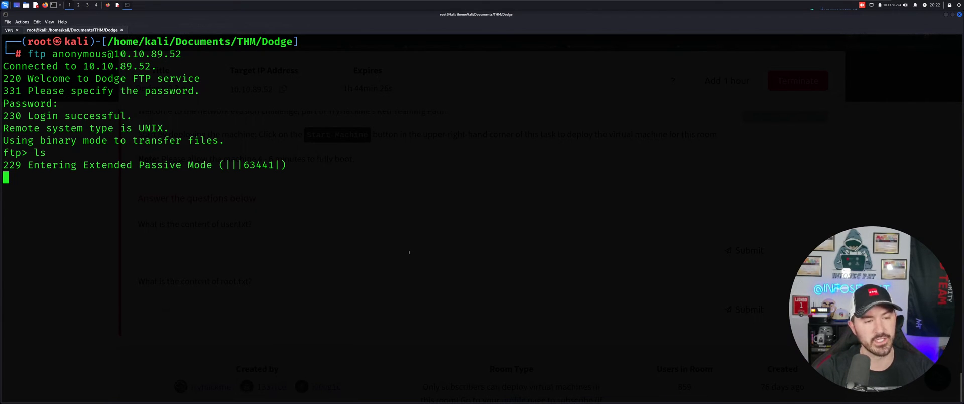
{"action": "key", "text": "ctrl+c"}
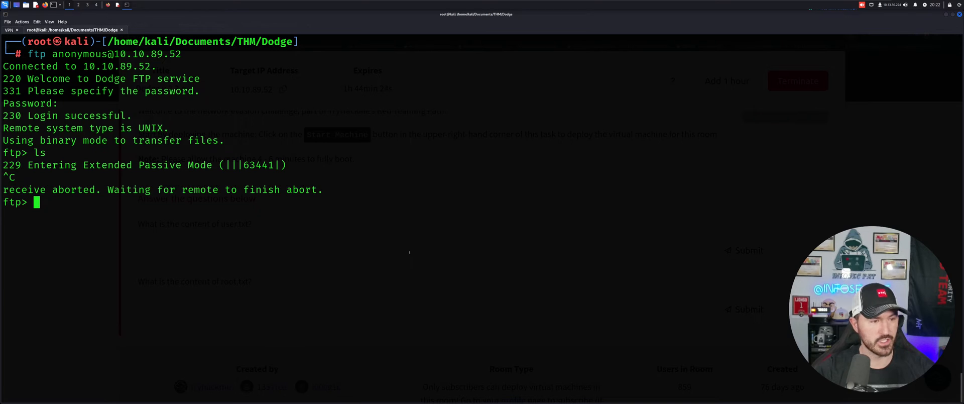
{"action": "type", "text": "passive"}
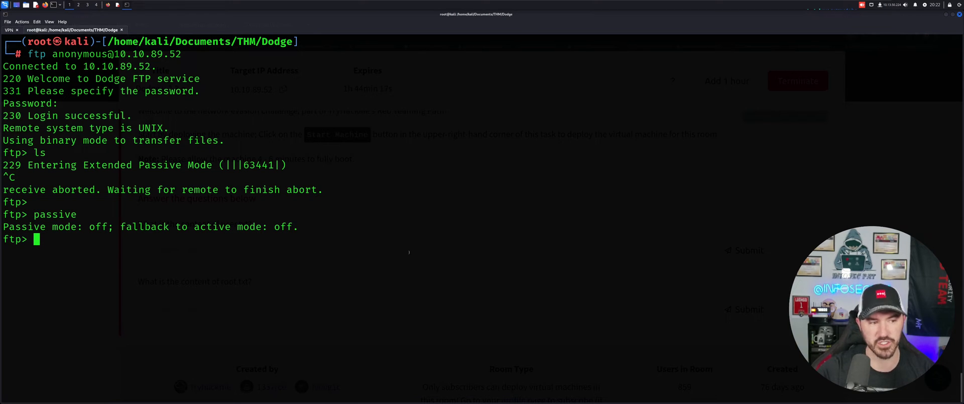
{"action": "type", "text": "l"}
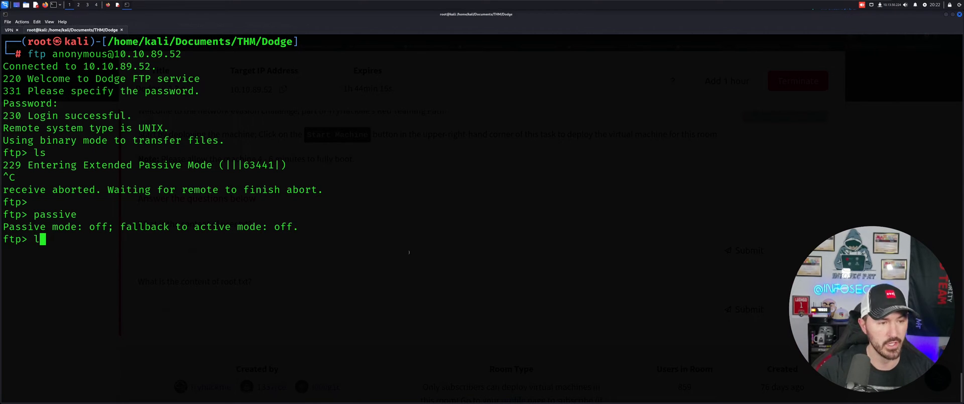
{"action": "type", "text": "s -la"}
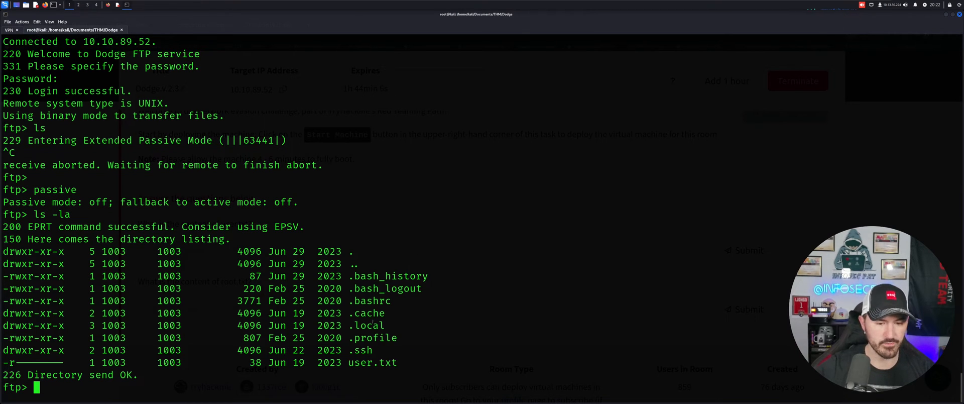
- Enter the FTP server's .ssh folder and list its contents
{"action": "type", "text": "cd"}
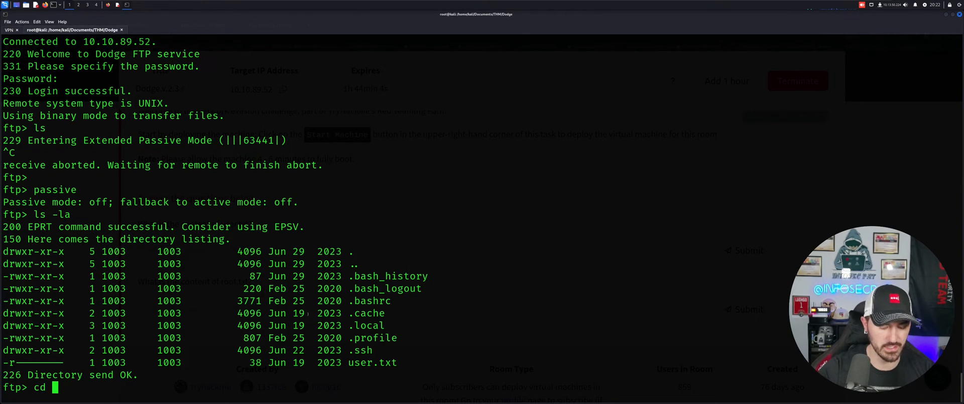
{"action": "type", "text": ".ssh"}
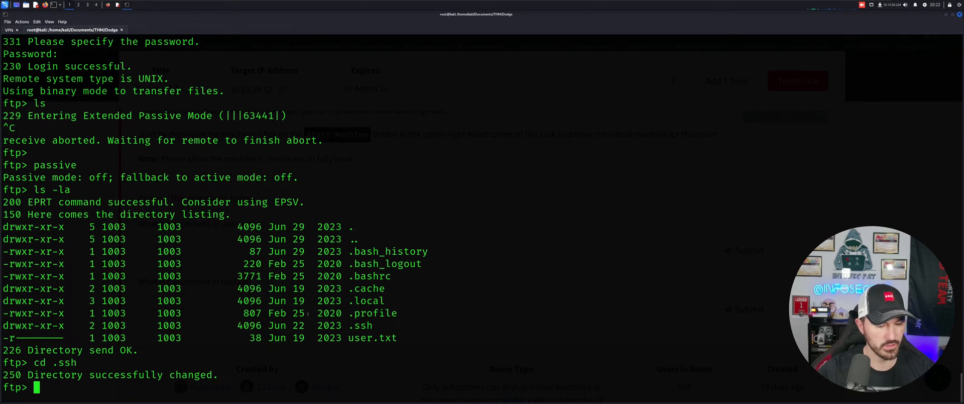
{"action": "type", "text": "ls -la"}
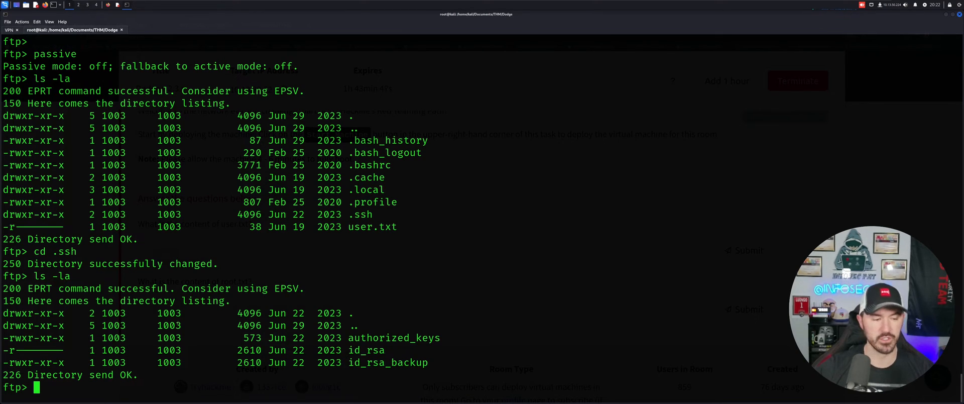
- Download authorized_keys and id_rsa_backup from the .ssh folder
{"action": "type", "text": "get"}
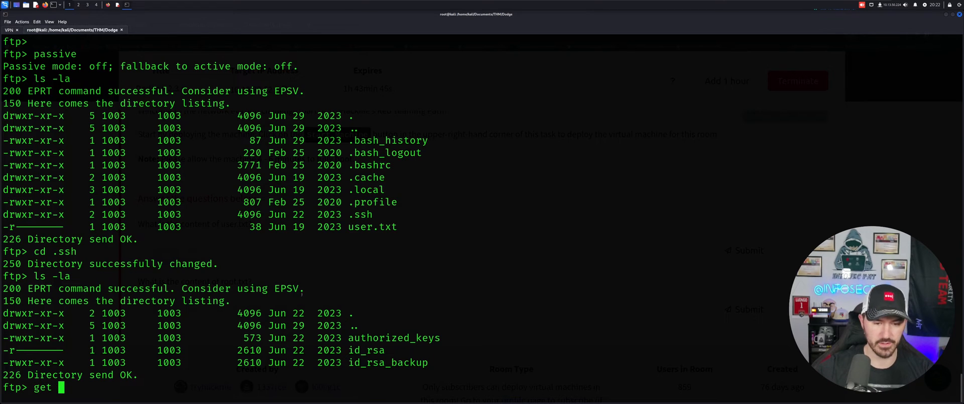
{"action": "right_click", "coordinate": [393, 338]}
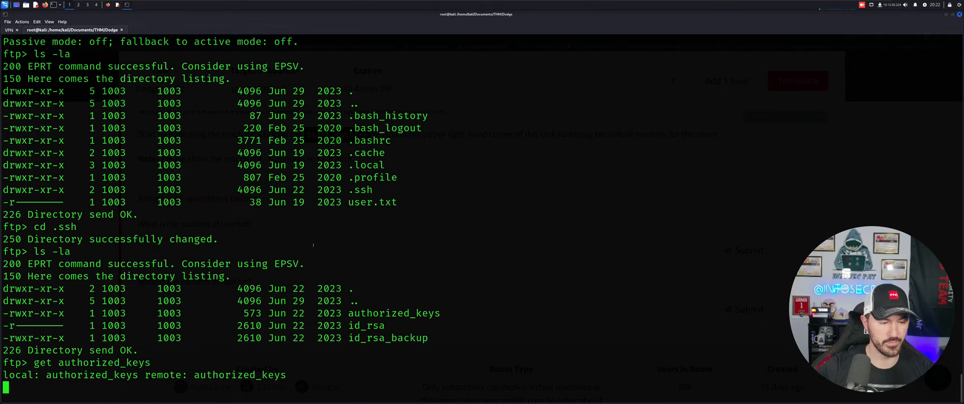
{"action": "key", "text": "Return"}
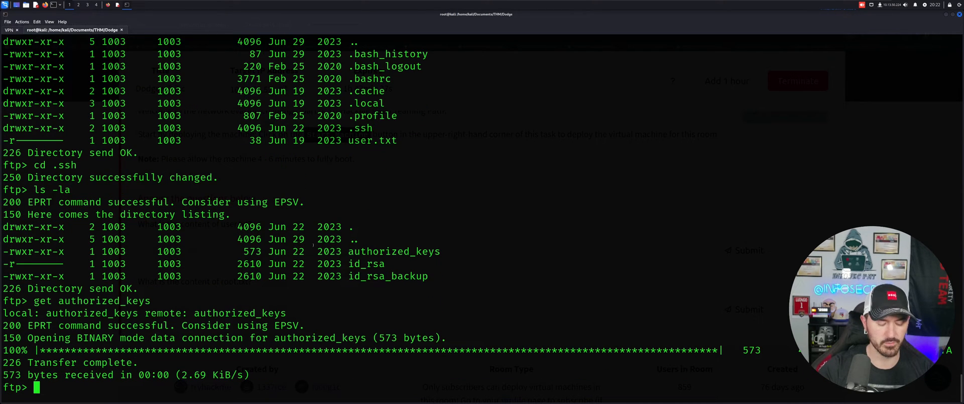
{"action": "type", "text": "get"}
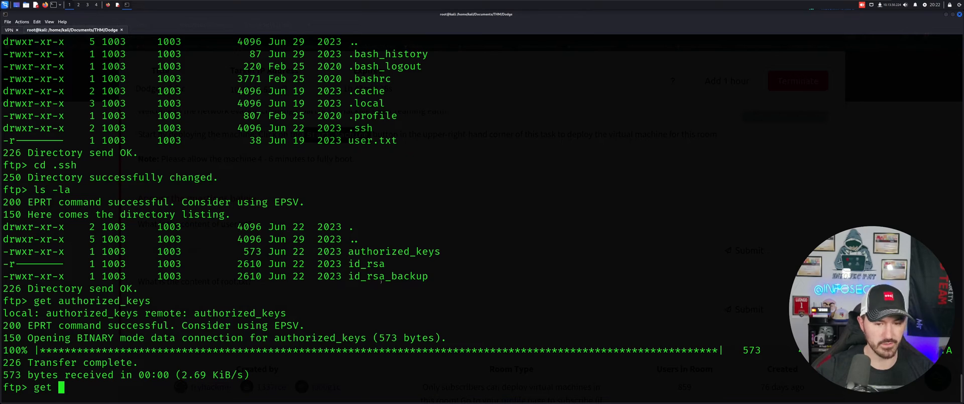
{"action": "right_click", "coordinate": [387, 275]}
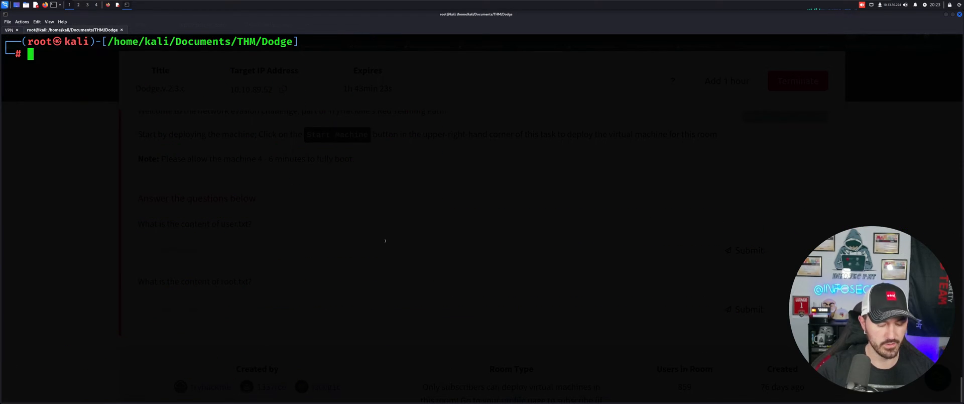
- List the local Dodge files with permissions and view challenger@thm-lamp's key in authorized_keys
{"action": "type", "text": "ls"}
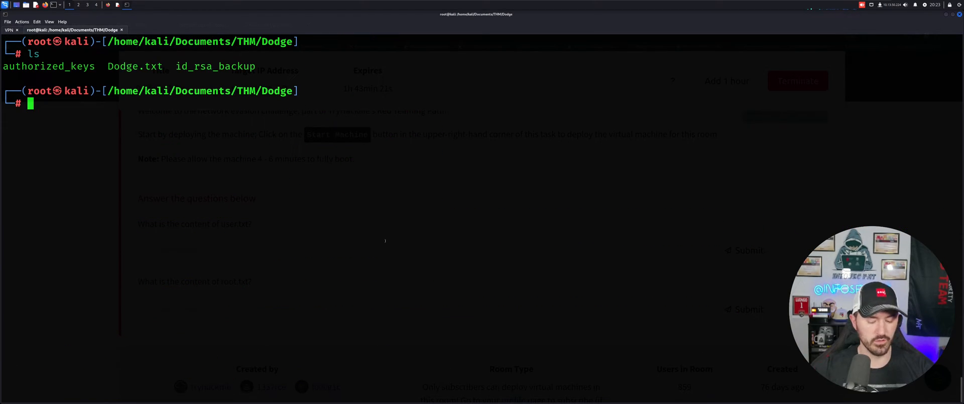
{"action": "type", "text": "ls -la"}
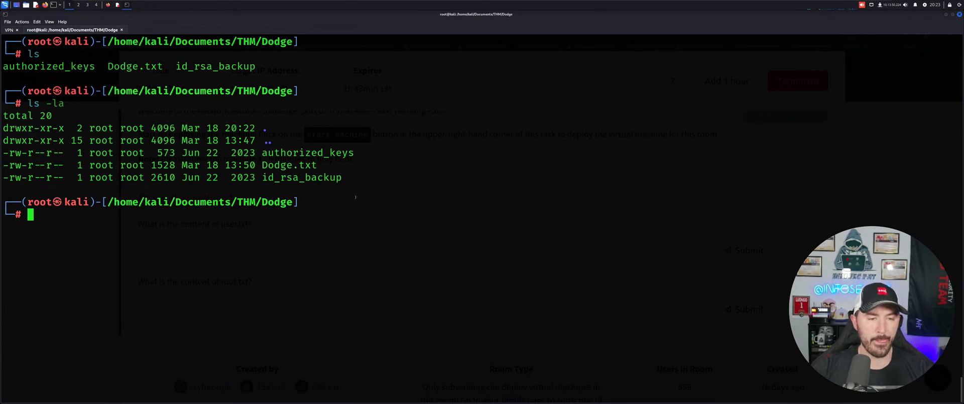
{"action": "left_click_drag", "start_coordinate": [265, 140], "coordinate": [351, 176]}
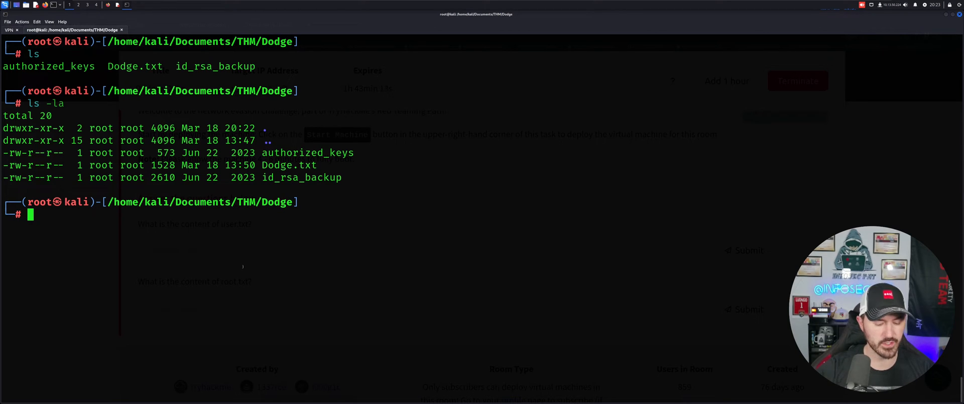
{"action": "type", "text": "cat authorized_keys"}
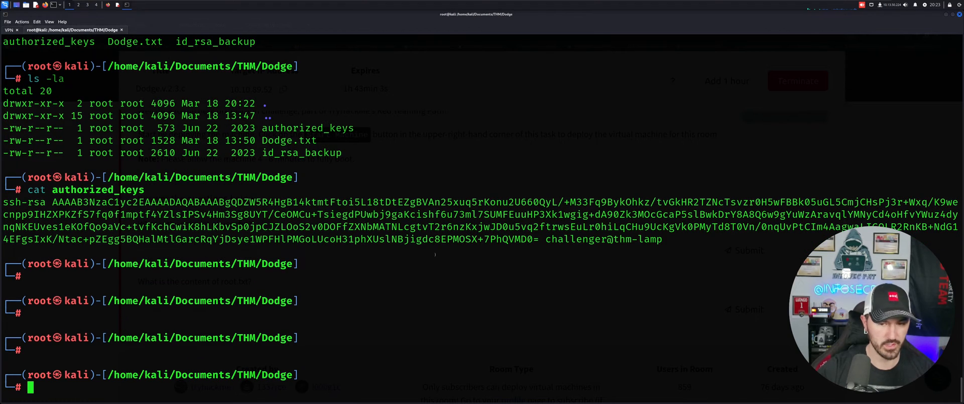
{"action": "scroll", "scroll_direction": "down", "scroll_amount": 3}
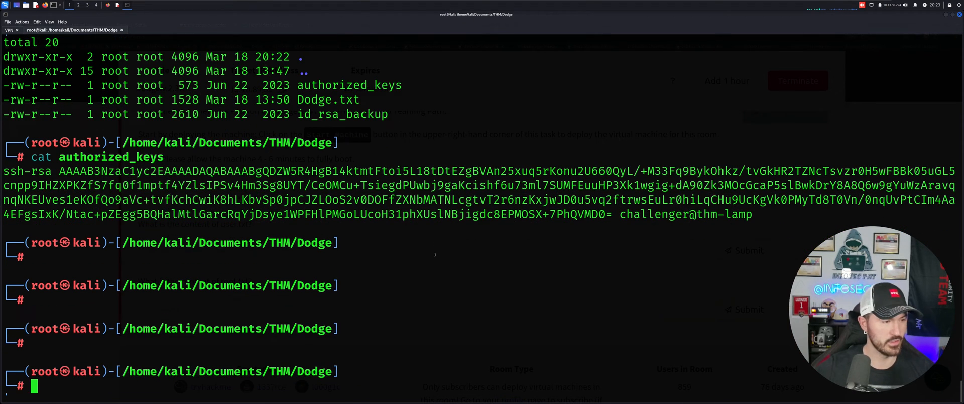
{"action": "double_click", "coordinate": [654, 213]}
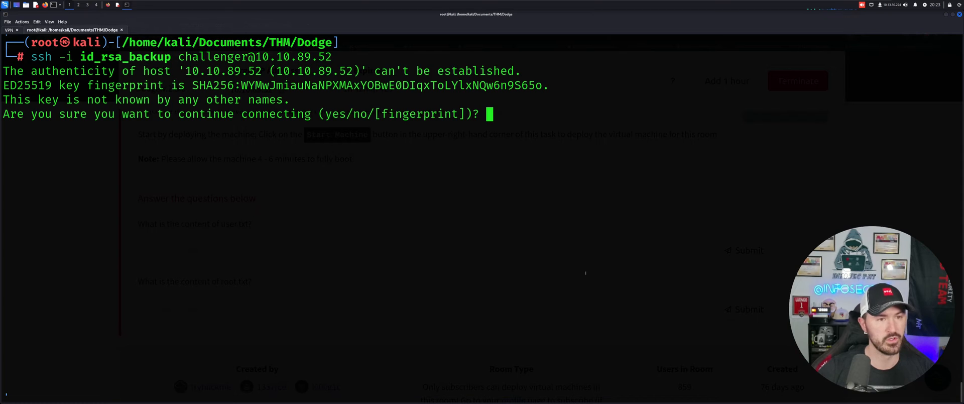
- Accept the host, chmod 600 id_rsa_backup, and rerun the SSH login as challenger
{"action": "type", "text": "yes"}
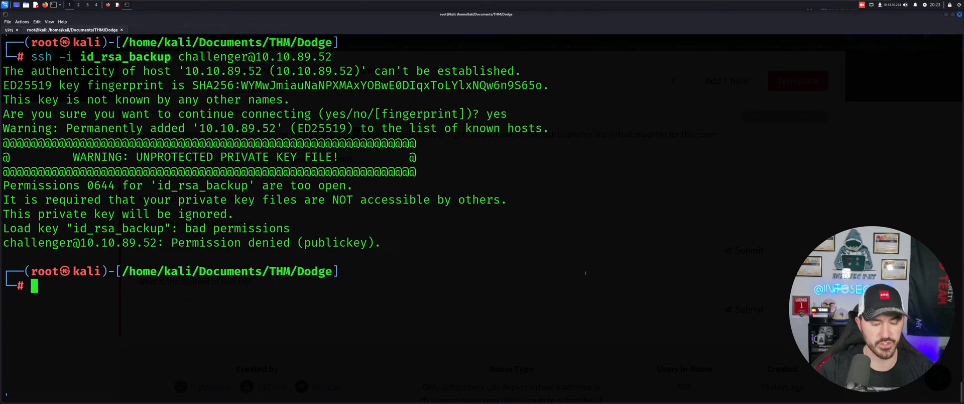
{"action": "type", "text": "chmod 600 id_rsa_backup"}
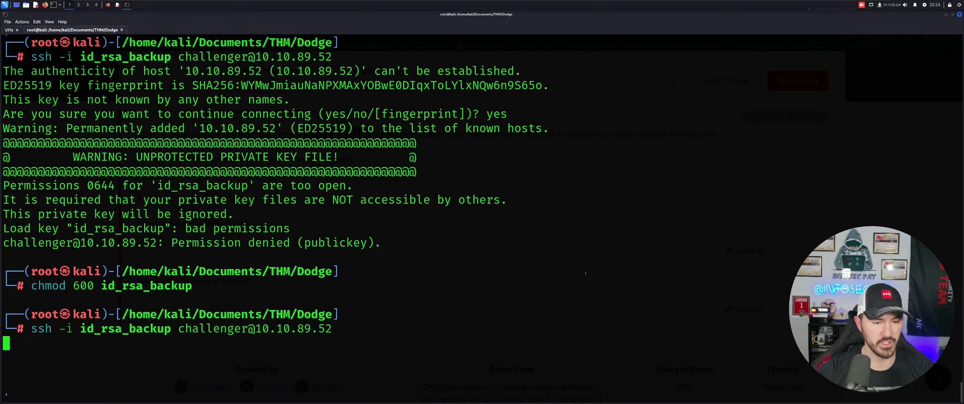
{"action": "key", "text": "Return"}
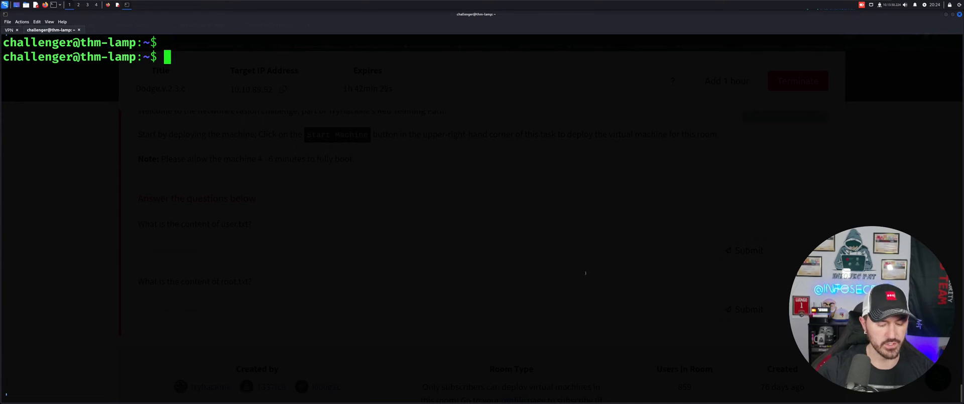
- List challenger's home directory with ls -la, revealing user.txt, and begin cat user.txt
{"action": "type", "text": "ls -la"}
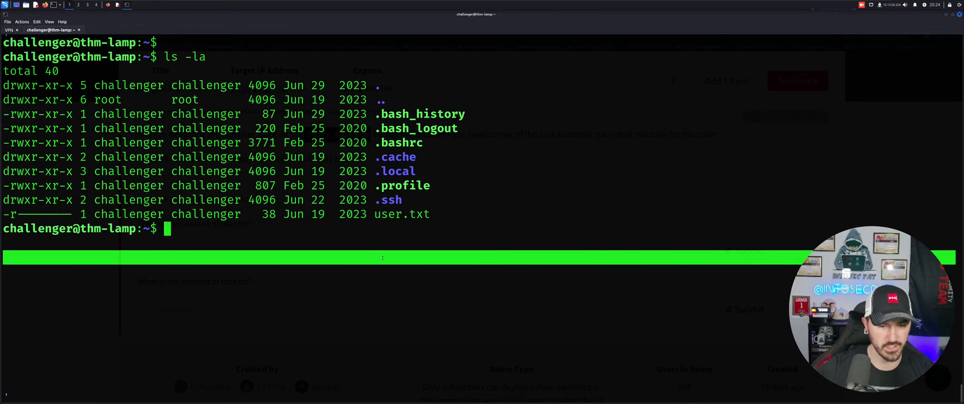
{"action": "type", "text": "cat"}
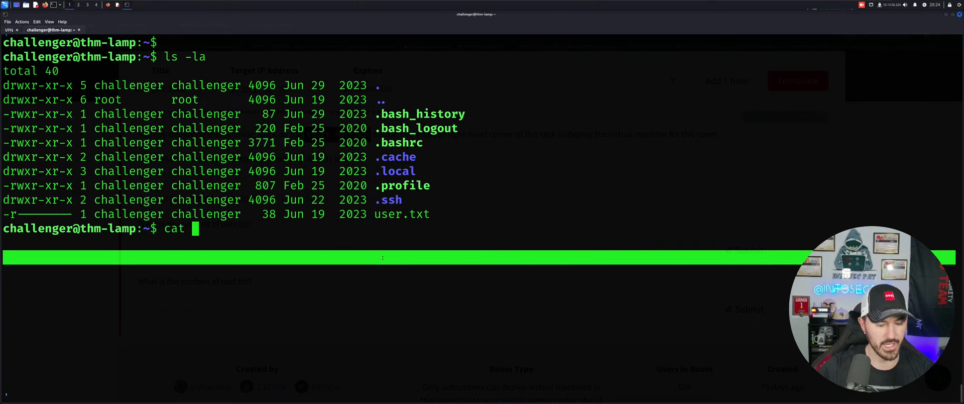
{"action": "type", "text": "user."}
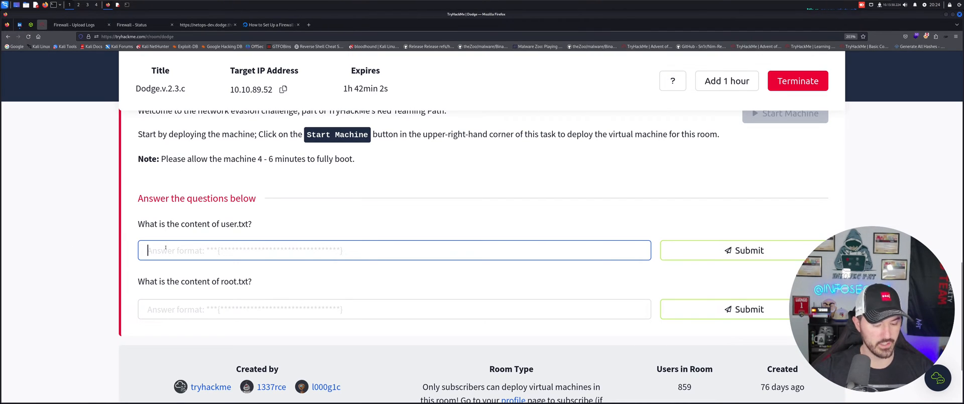
- Enter the user.txt flag in TryHackMe's first answer box and submit it
{"action": "left_click", "coordinate": [748, 250]}
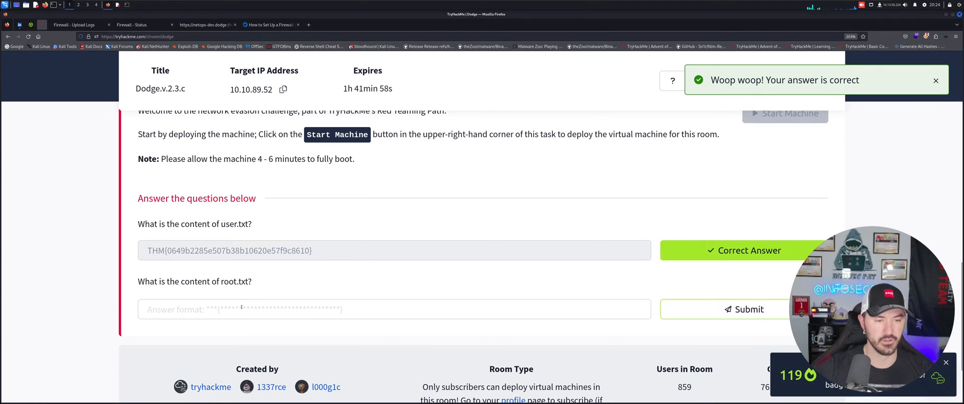
{"action": "left_click", "coordinate": [393, 309]}
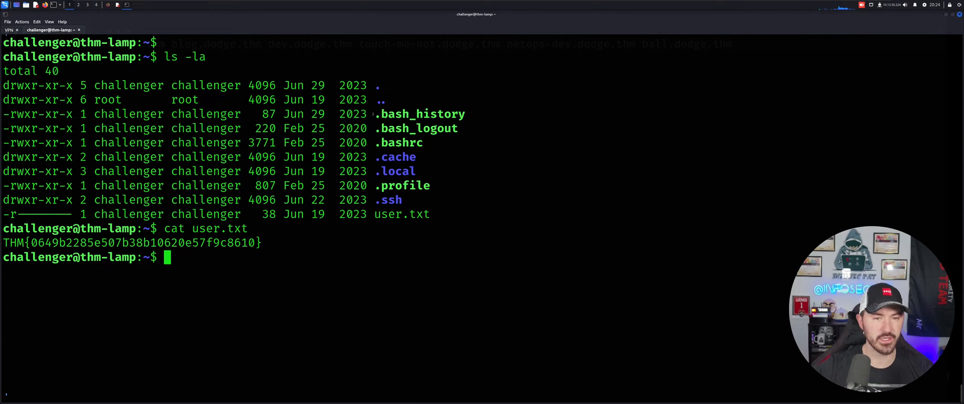
- Select the printed user flag and start reading challenger's .bash_history
{"action": "double_click", "coordinate": [421, 113]}
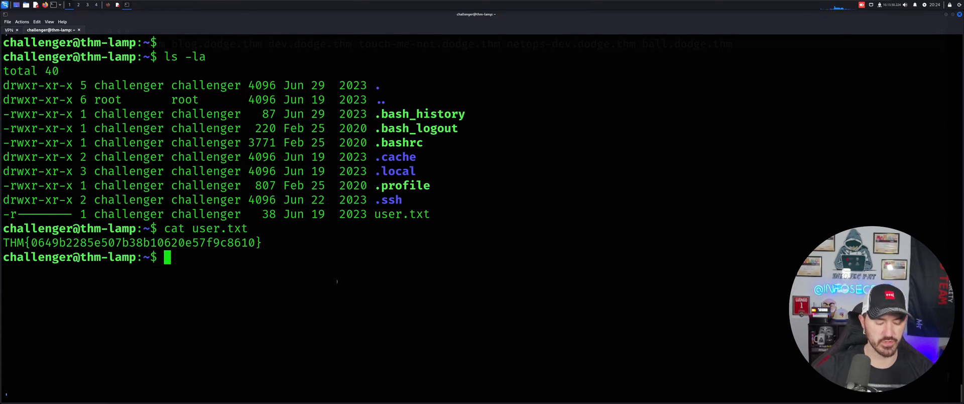
{"action": "type", "text": "cat"}
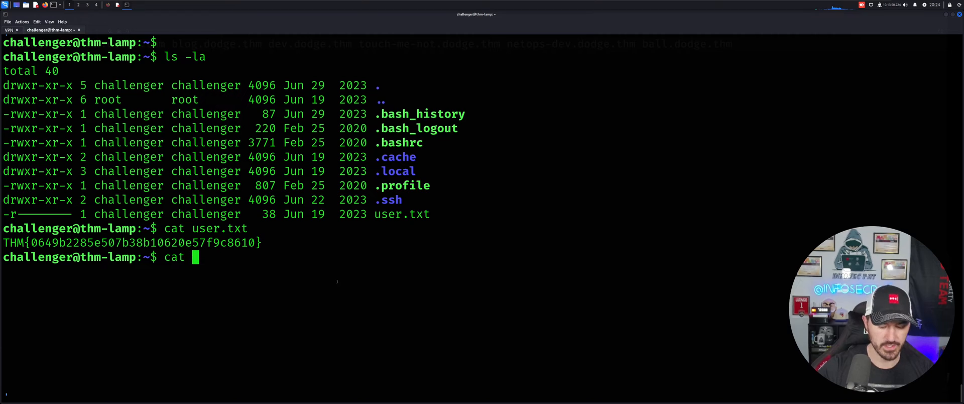
{"action": "type", "text": ".bash"}
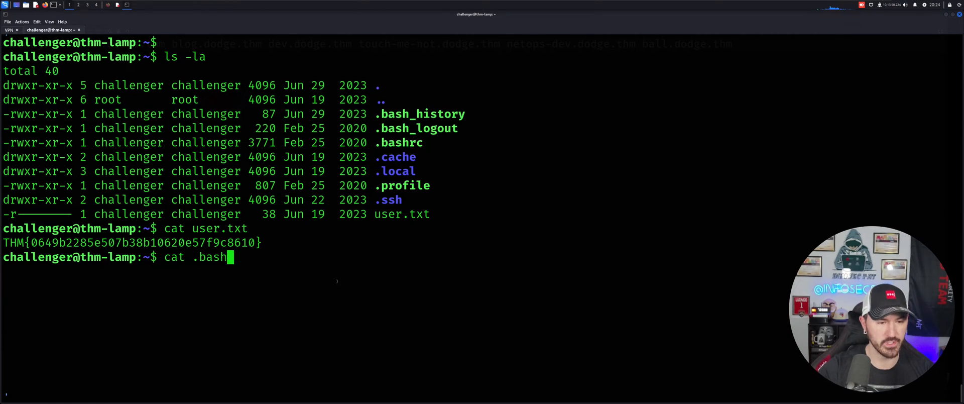
{"action": "type", "text": "_"}
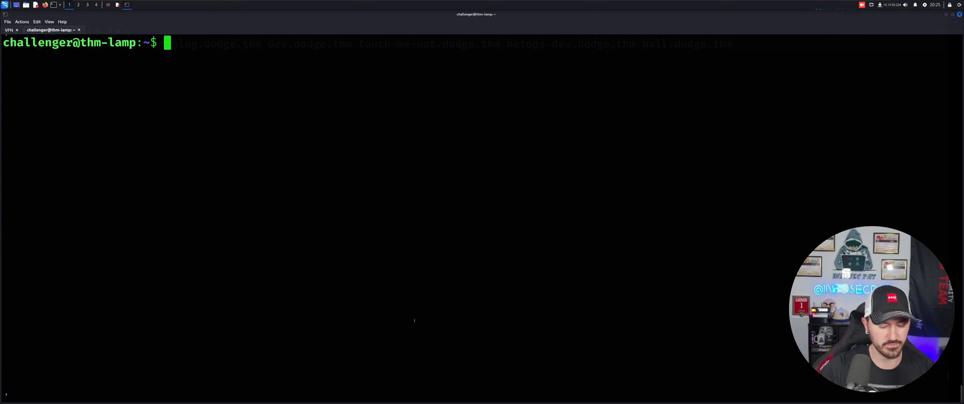
- Search the whole filesystem for posts.php with errors discarded to /dev/null
{"action": "type", "text": "find"}
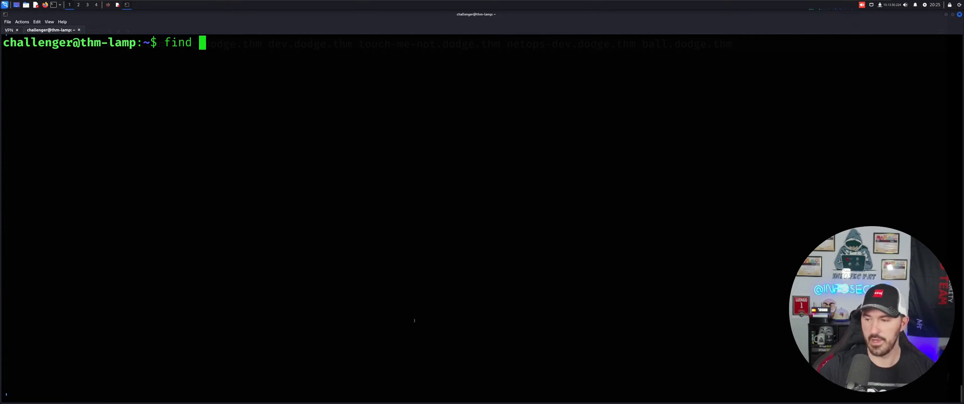
{"action": "type", "text": "/"}
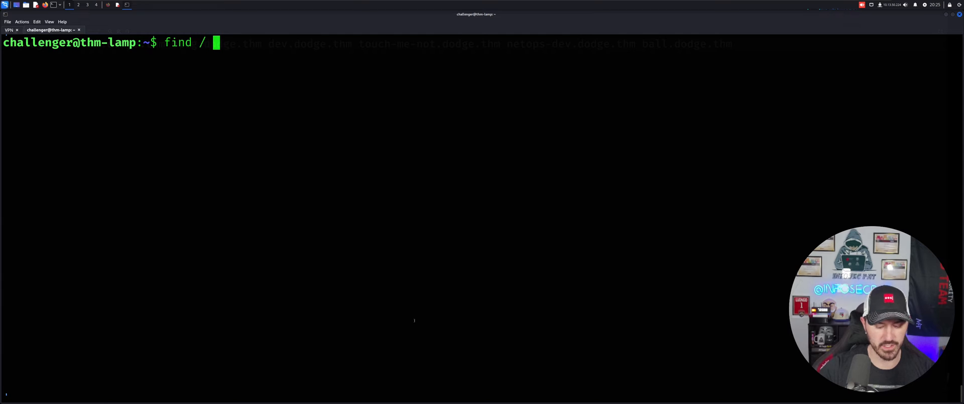
{"action": "type", "text": "-uname"}
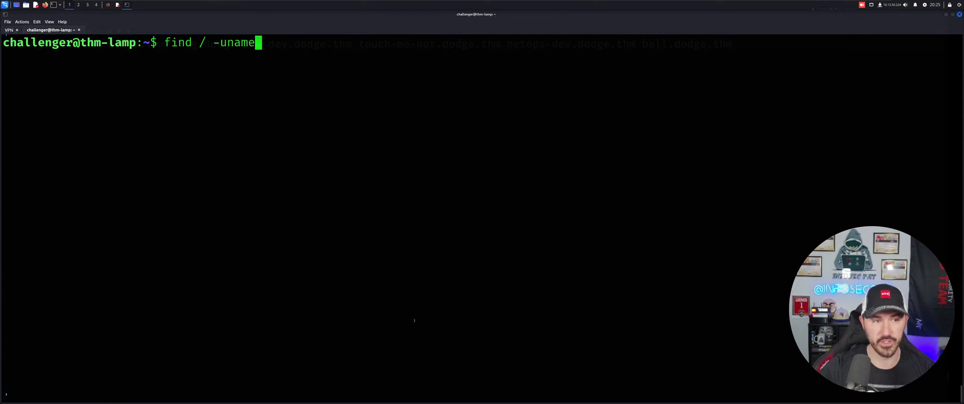
{"action": "type", "text": "name"}
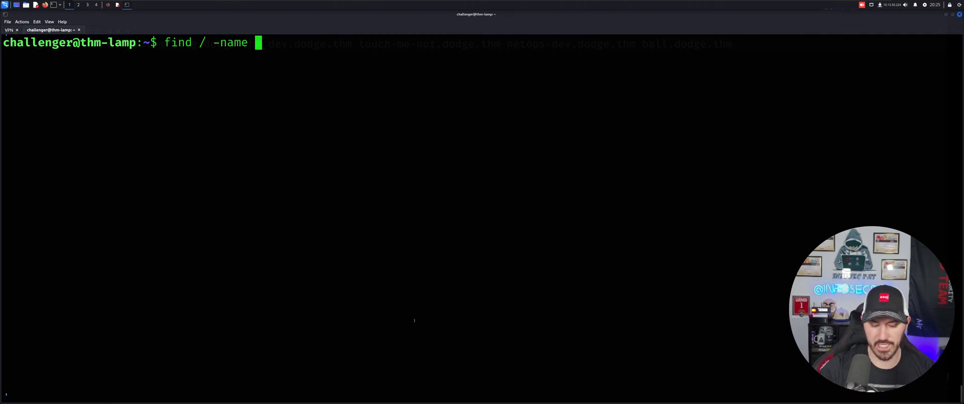
{"action": "type", "text": "posts"}
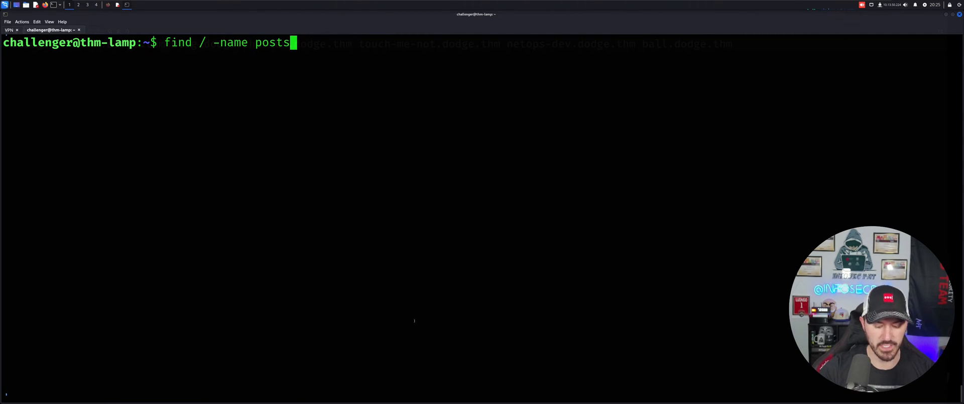
{"action": "type", "text": ".php"}
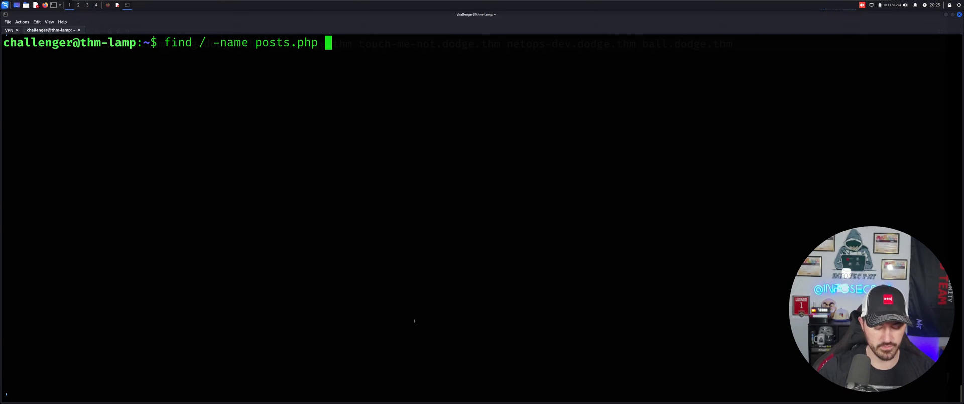
{"action": "type", "text": "2"}
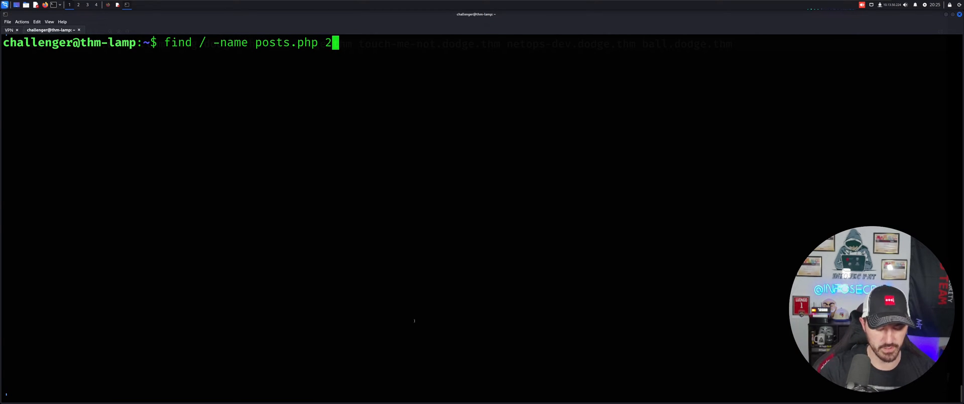
{"action": "type", "text": ">"}
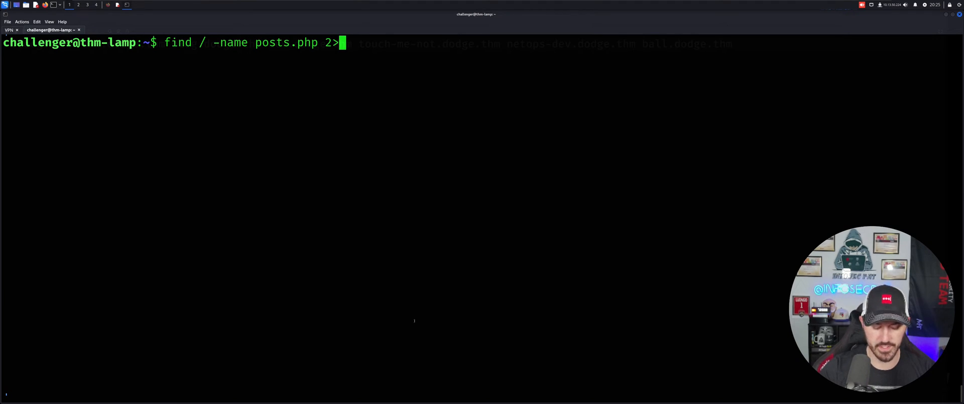
{"action": "type", "text": "/dev/null"}
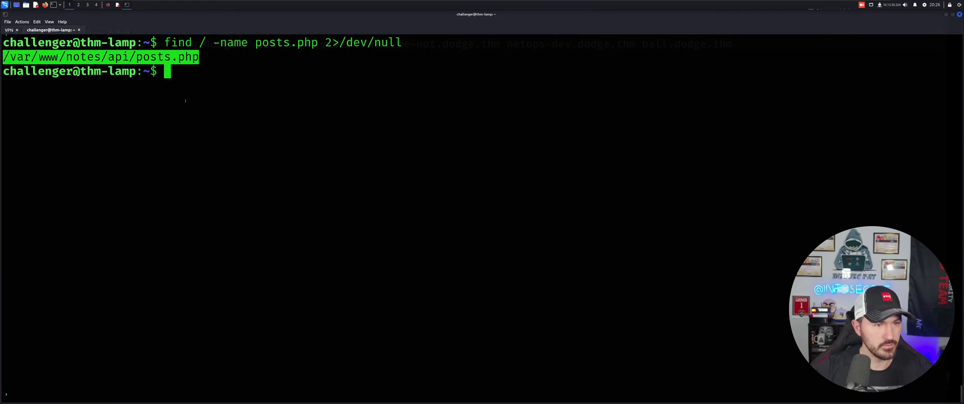
- Print /var/www/notes/api/posts.php and copy its base64-encoded posts value
{"action": "type", "text": "cat"}
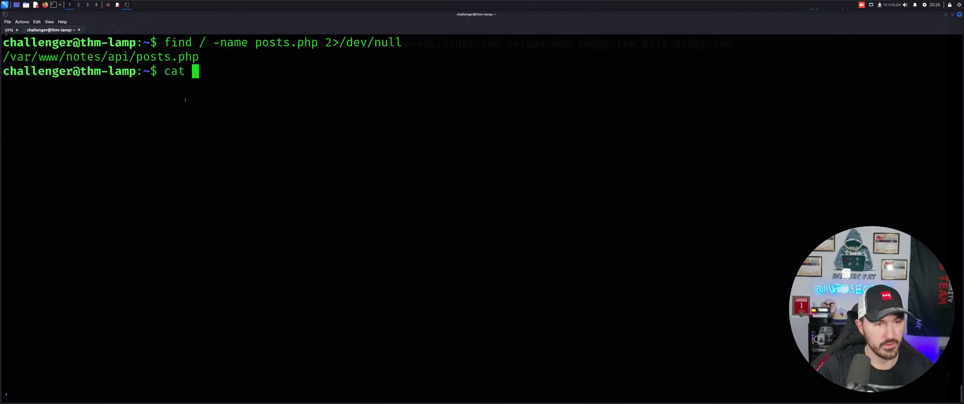
{"action": "type", "text": "/var/www/notes/api/posts.php"}
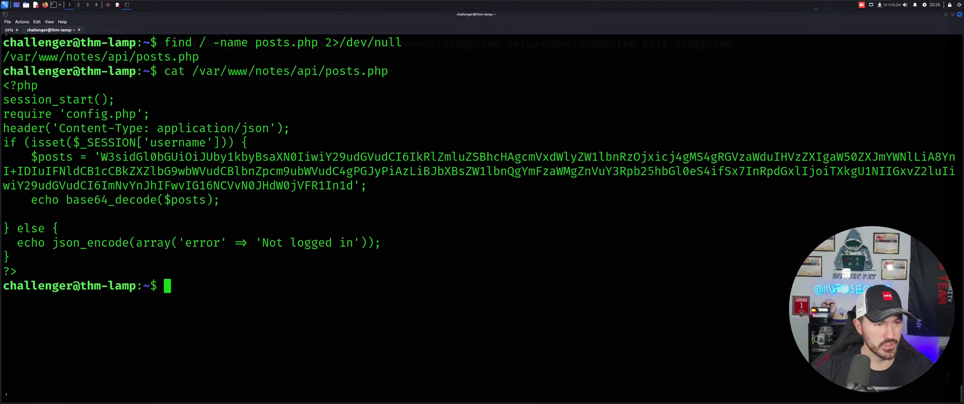
{"action": "left_click_drag", "start_coordinate": [101, 156], "coordinate": [351, 186]}
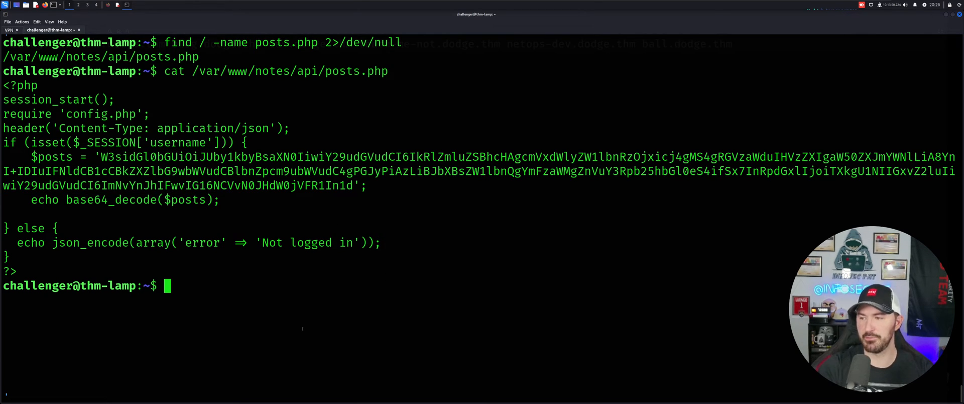
- Decode the copied string with echo piped into base64 -d
{"action": "type", "text": "ec"}
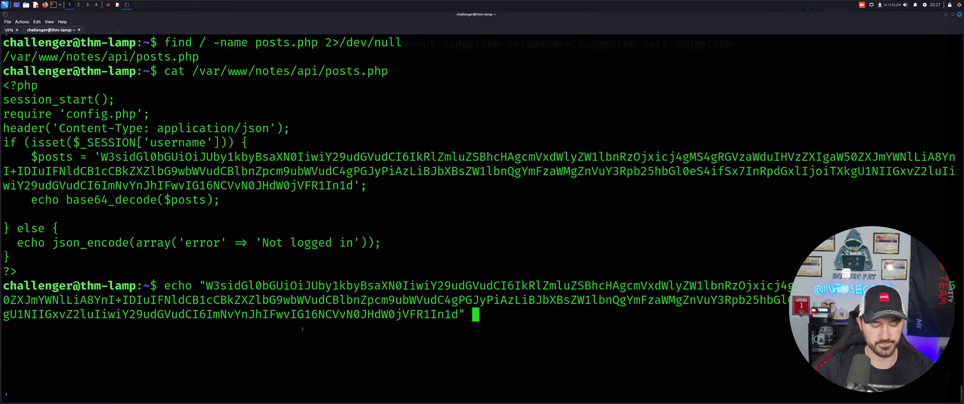
{"action": "type", "text": "ba"}
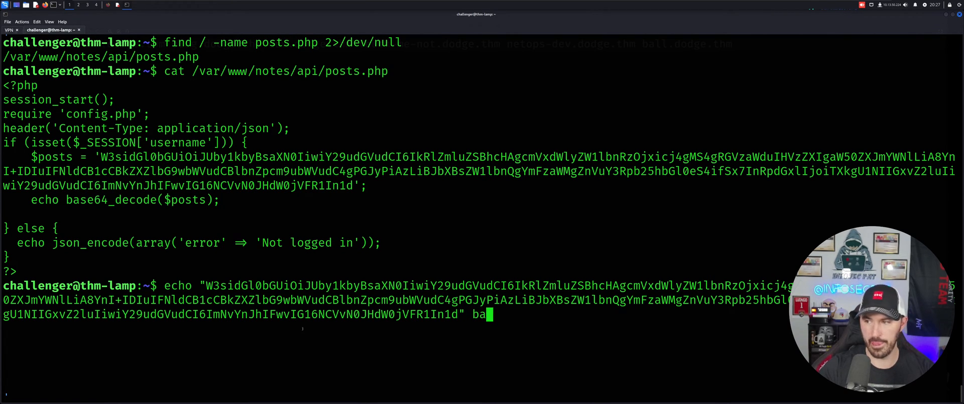
{"action": "key", "text": "BackSpace"}
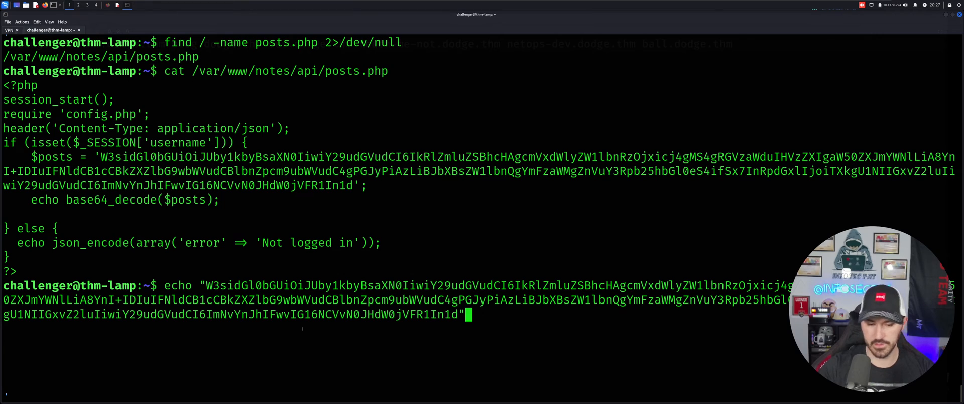
{"action": "type", "text": "|"}
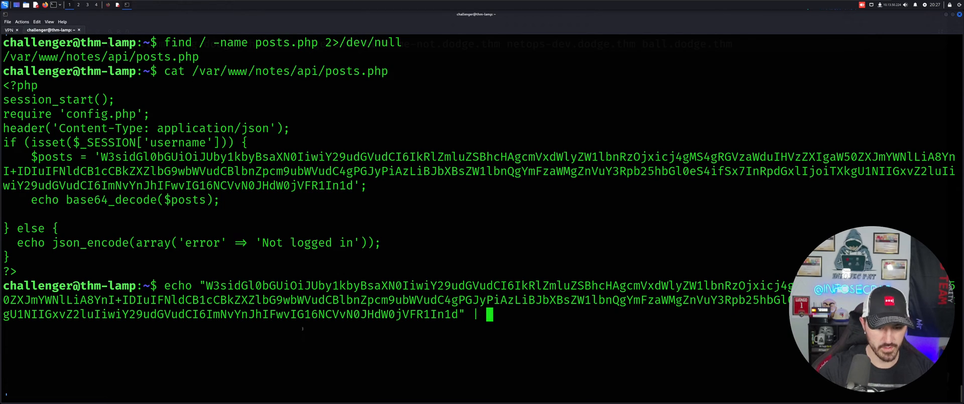
{"action": "type", "text": "base64"}
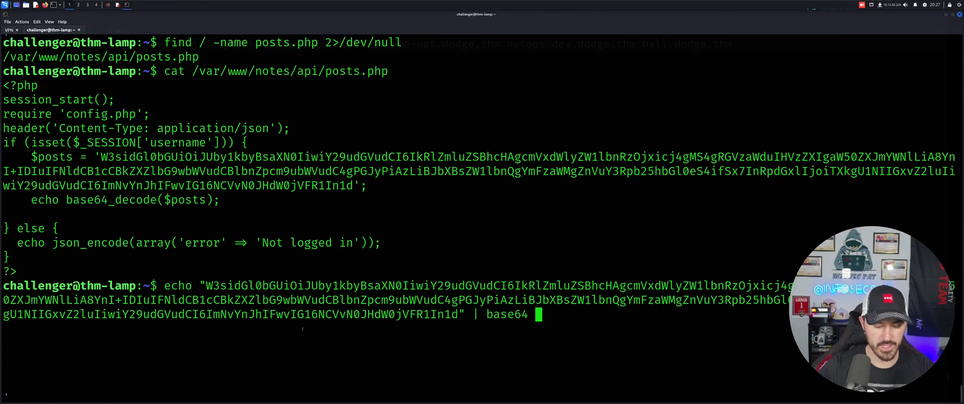
{"action": "type", "text": "-d"}
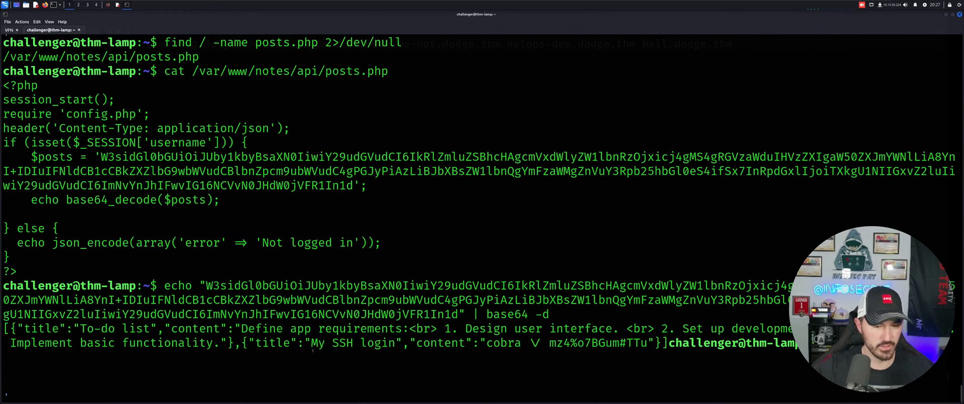
- Copy cobra's SSH login line into the Mousepad notes and copy its password
{"action": "left_click_drag", "start_coordinate": [249, 343], "coordinate": [504, 343]}
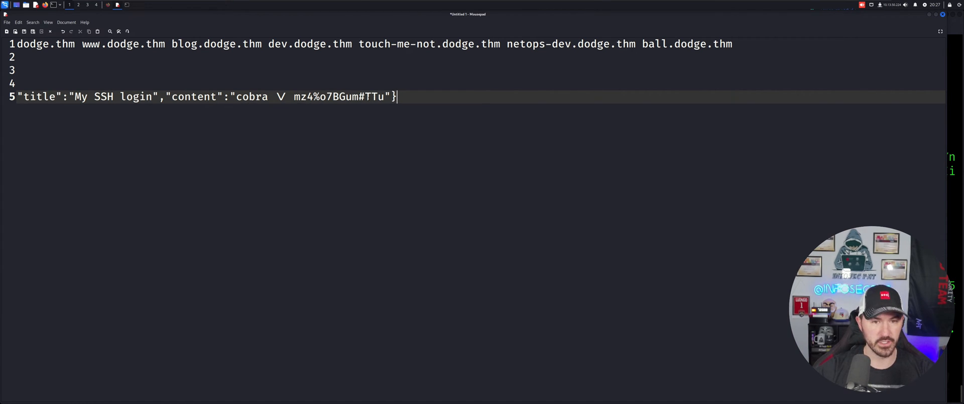
{"action": "left_click_drag", "start_coordinate": [301, 97], "coordinate": [384, 96]}
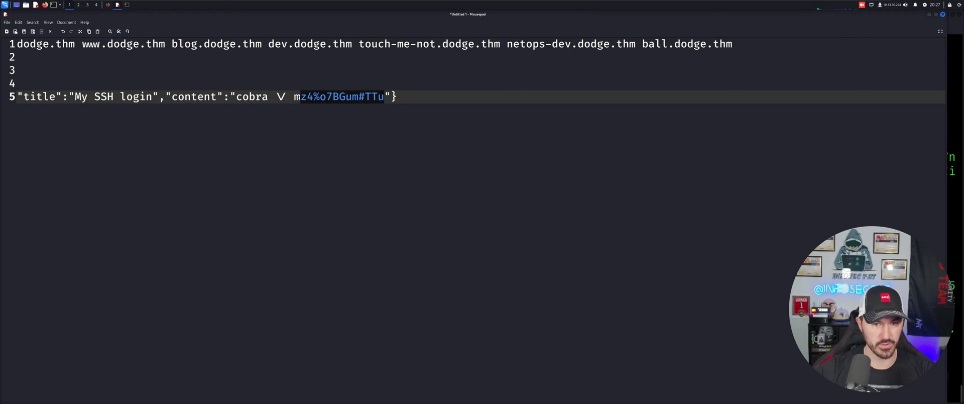
{"action": "right_click", "coordinate": [337, 97]}
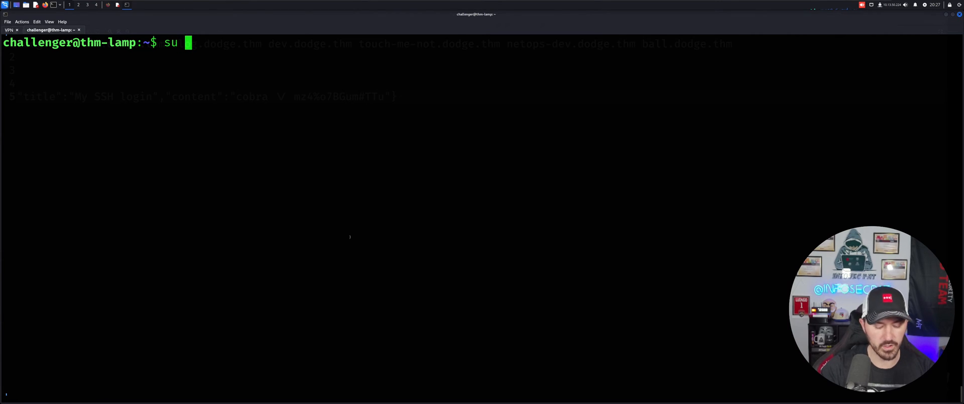
- Run su cobra, recopying the password from Mousepad after the first authentication failure
{"action": "type", "text": "co"}
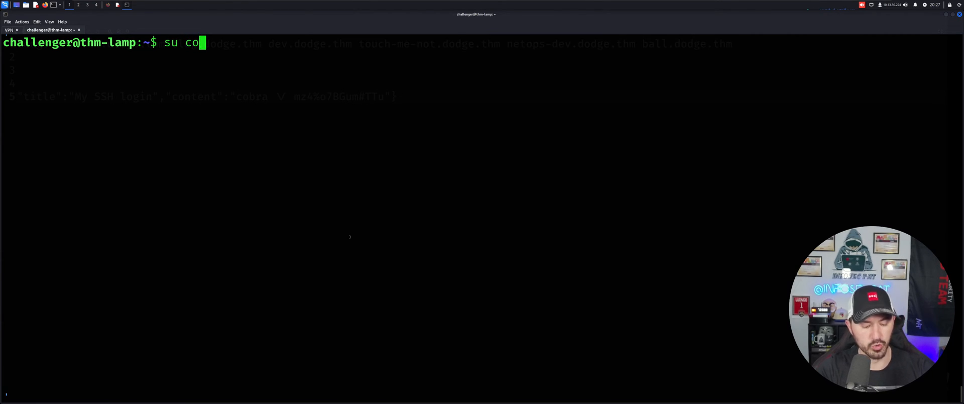
{"action": "type", "text": "bra"}
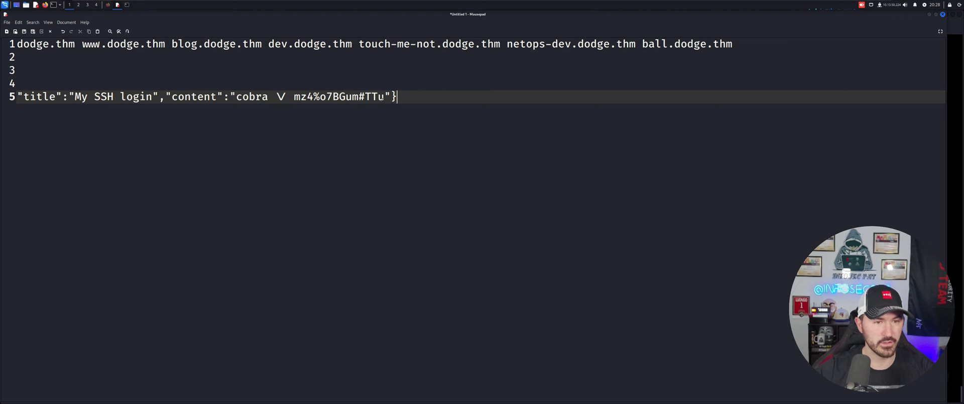
{"action": "left_click_drag", "start_coordinate": [293, 97], "coordinate": [385, 96]}
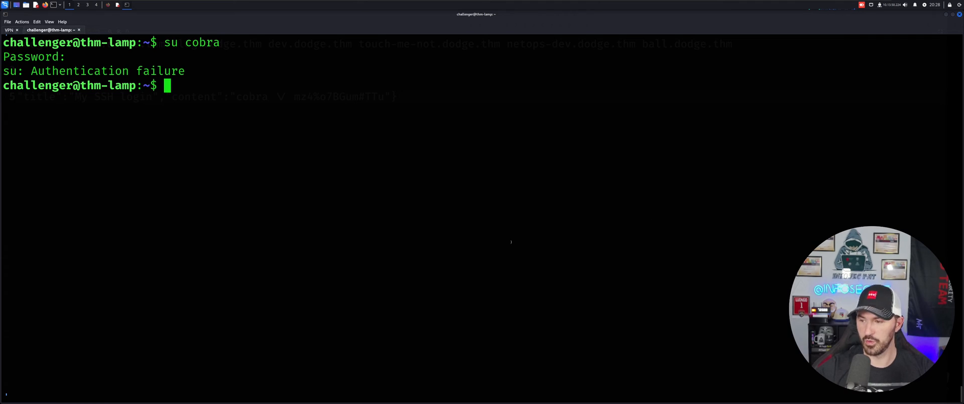
{"action": "type", "text": "su"}
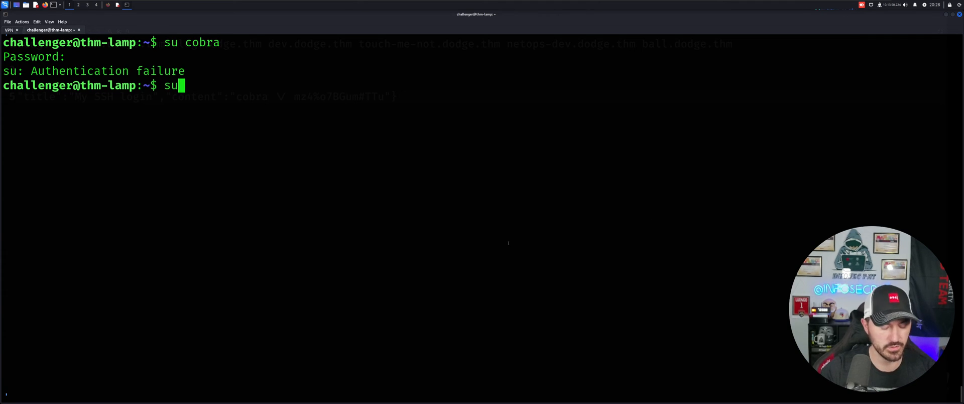
{"action": "type", "text": "co"}
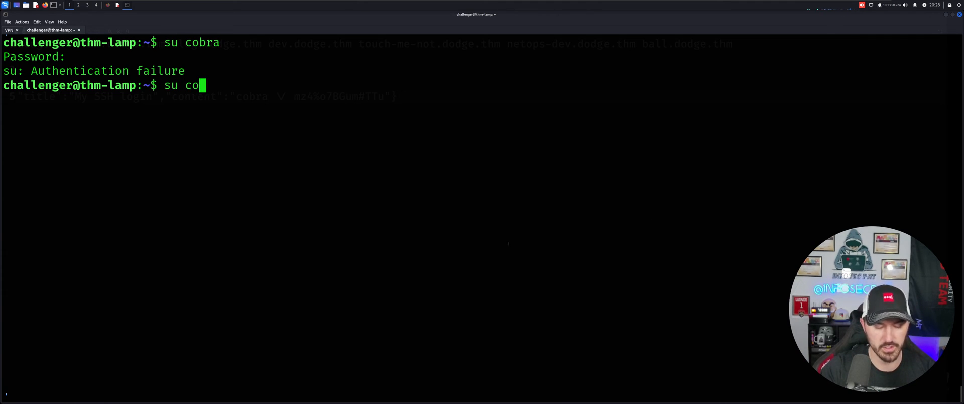
{"action": "type", "text": "bra"}
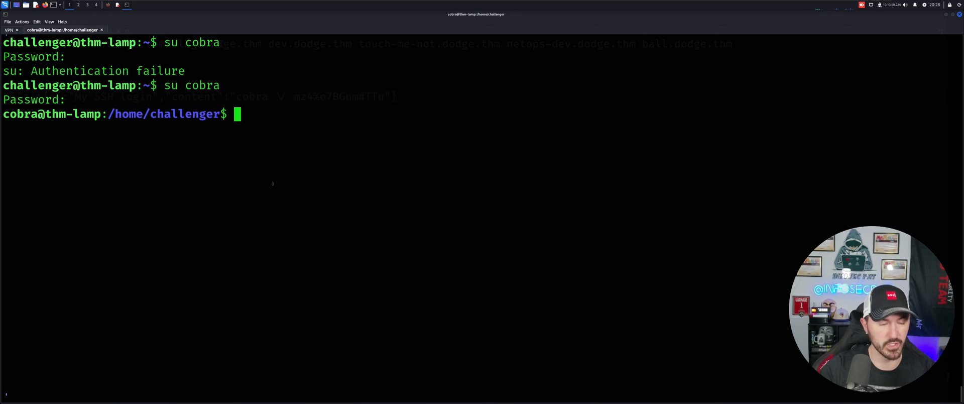
- Run ls, whoami to confirm user cobra, and sudo -l to list allowed commands
{"action": "type", "text": "ls"}
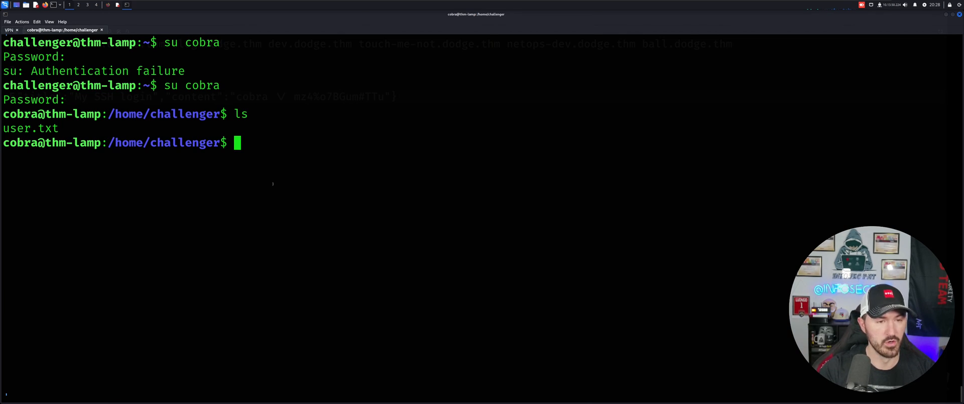
{"action": "type", "text": "whoami"}
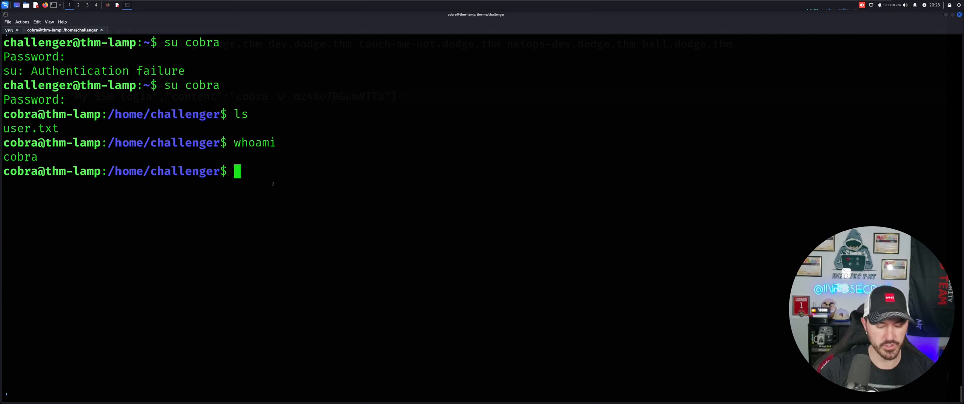
{"action": "type", "text": "sudo"}
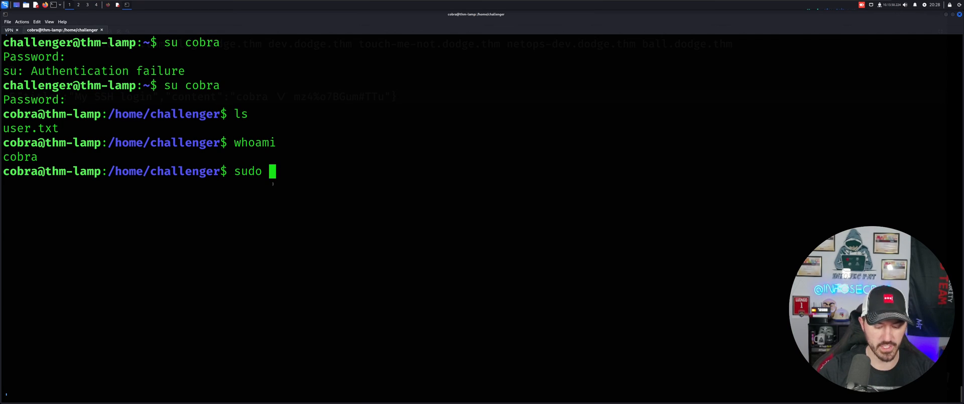
{"action": "type", "text": "-l"}
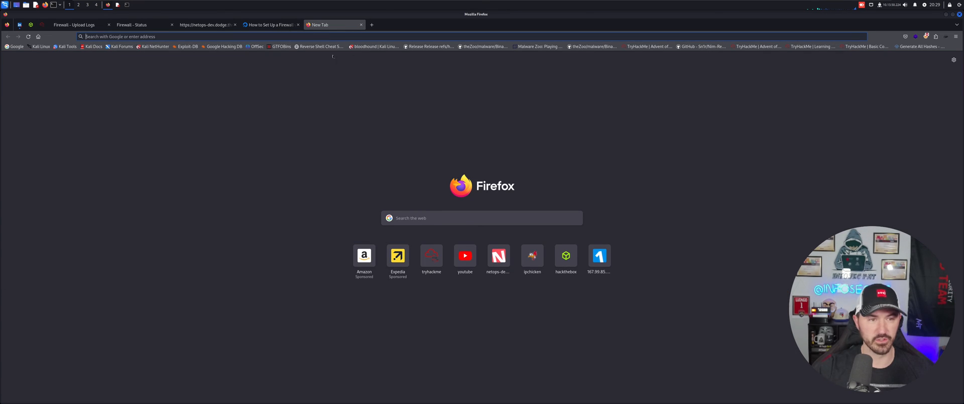
- Find apt on GTFOBins and copy its sudo apt update Pre-Invoke shell escape
{"action": "left_click", "coordinate": [282, 46]}
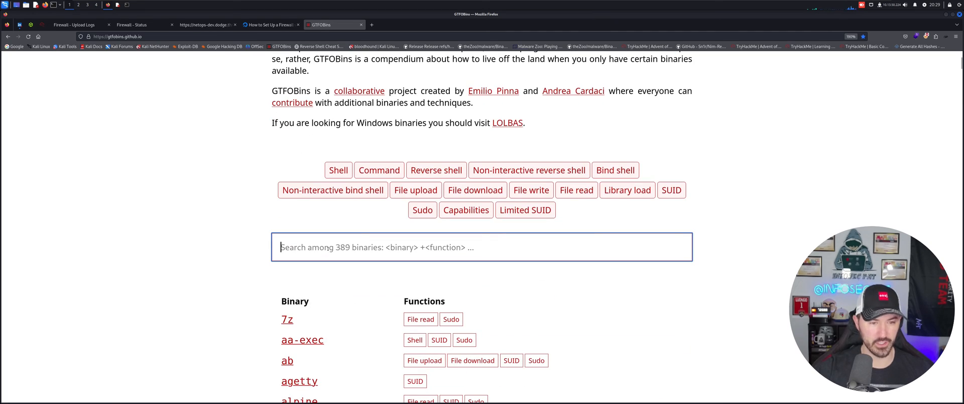
{"action": "type", "text": "apt"}
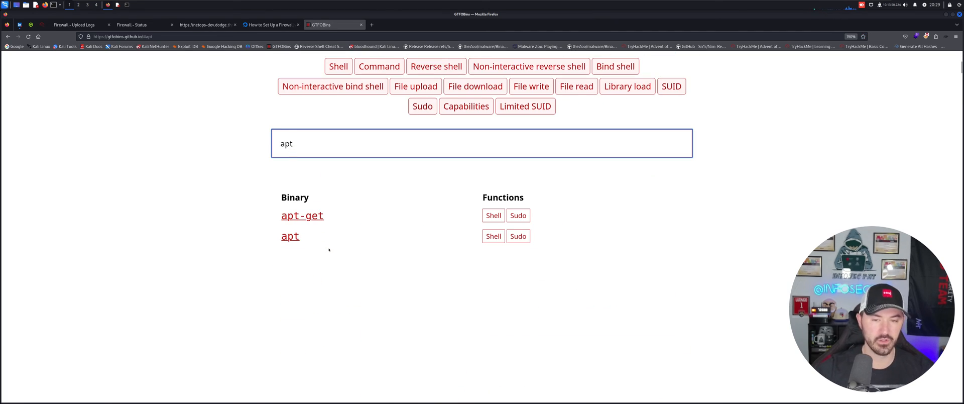
{"action": "left_click", "coordinate": [290, 236]}
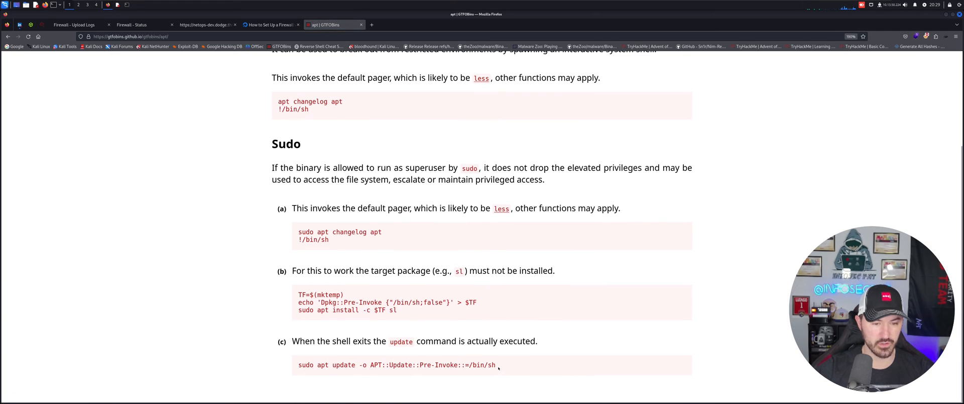
{"action": "right_click", "coordinate": [396, 364]}
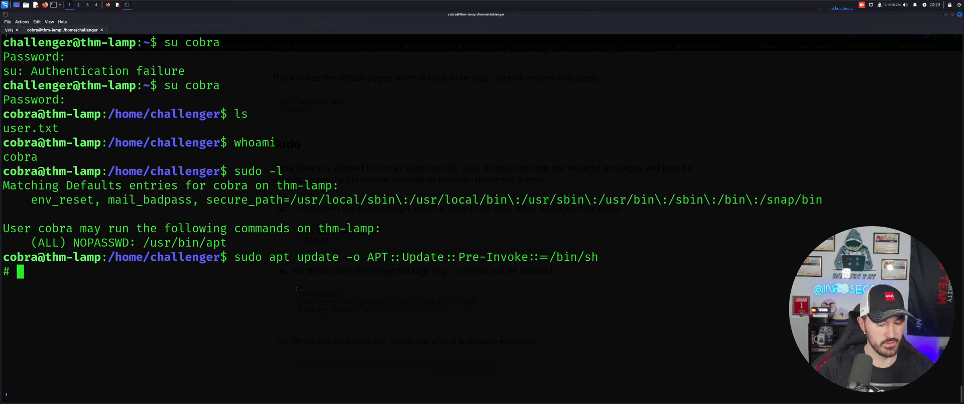
- Confirm root with whoami, then move into /root, list it, and read root.txt
{"action": "type", "text": "whoami"}
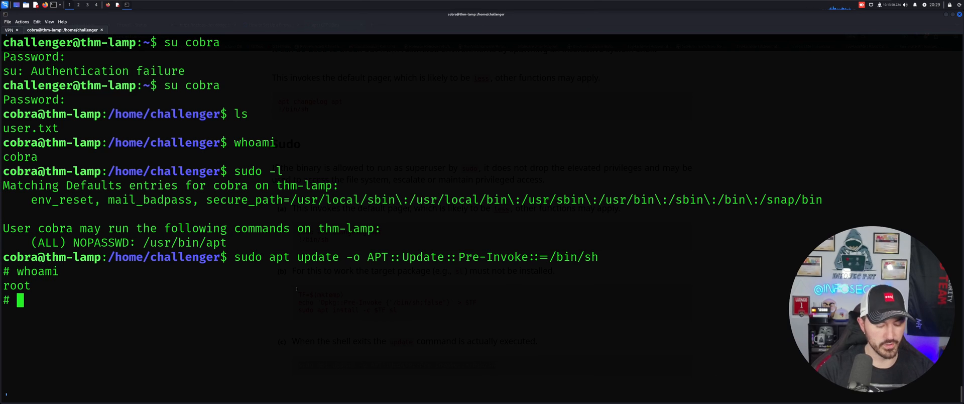
{"action": "type", "text": "cat"}
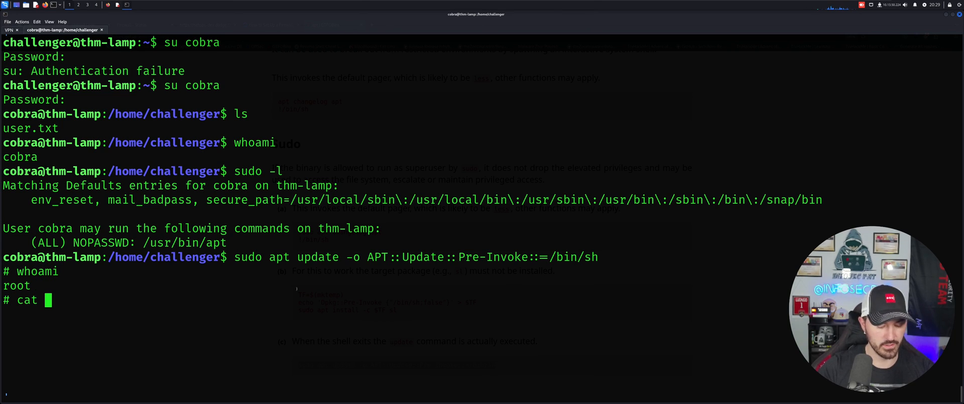
{"action": "type", "text": "/root"}
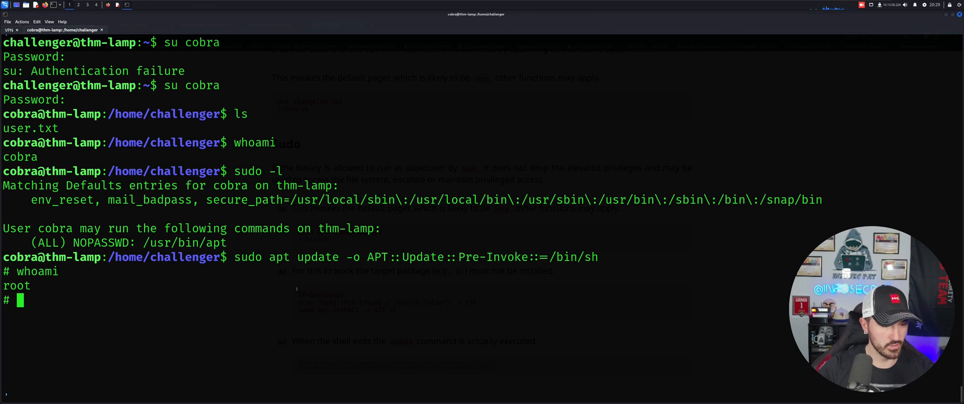
{"action": "type", "text": "cd"}
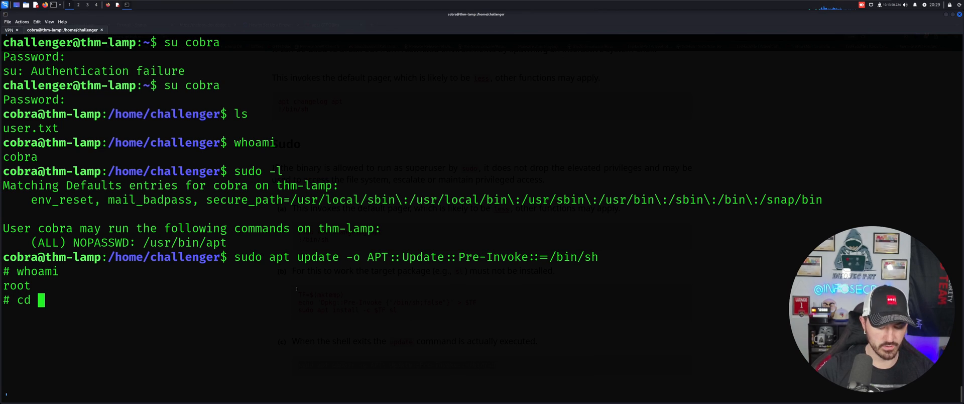
{"action": "type", "text": "/root"}
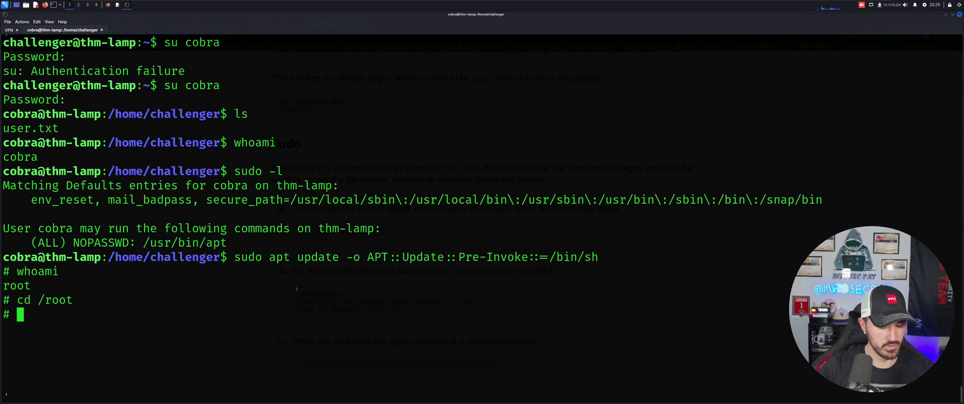
{"action": "type", "text": "ls"}
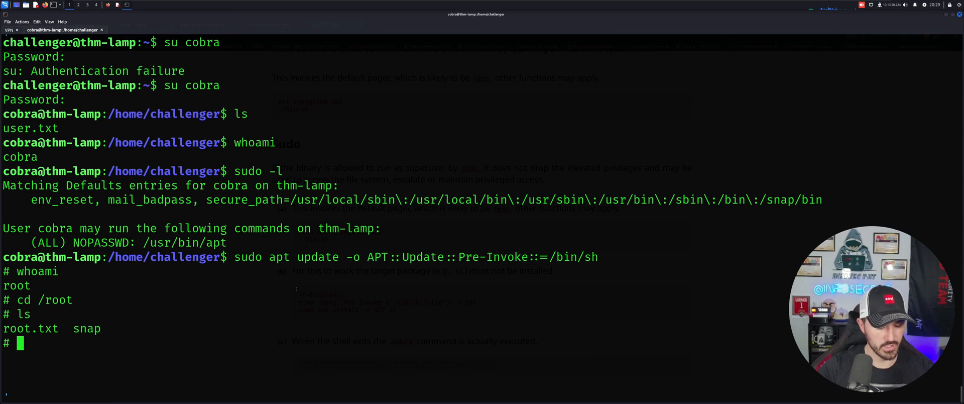
{"action": "type", "text": "cat root."}
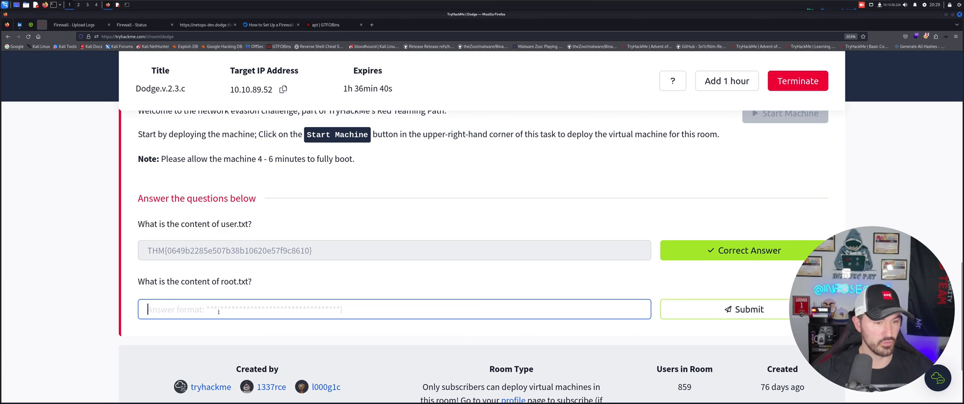
{"action": "type", "text": "THM{7b88ac4f52cd8723a8d0c632c2d930ba}"}
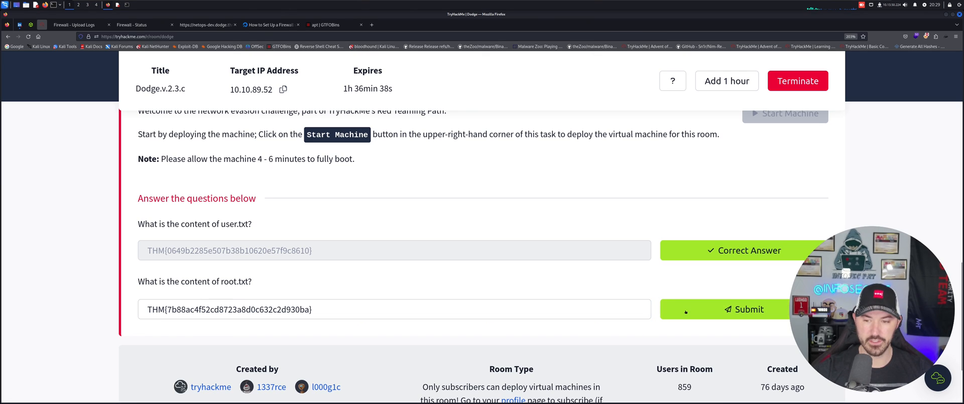
{"action": "left_click", "coordinate": [748, 310]}
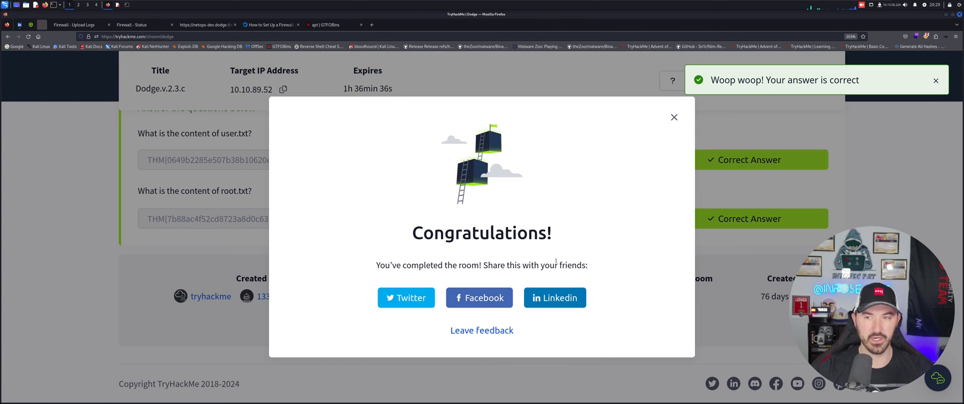